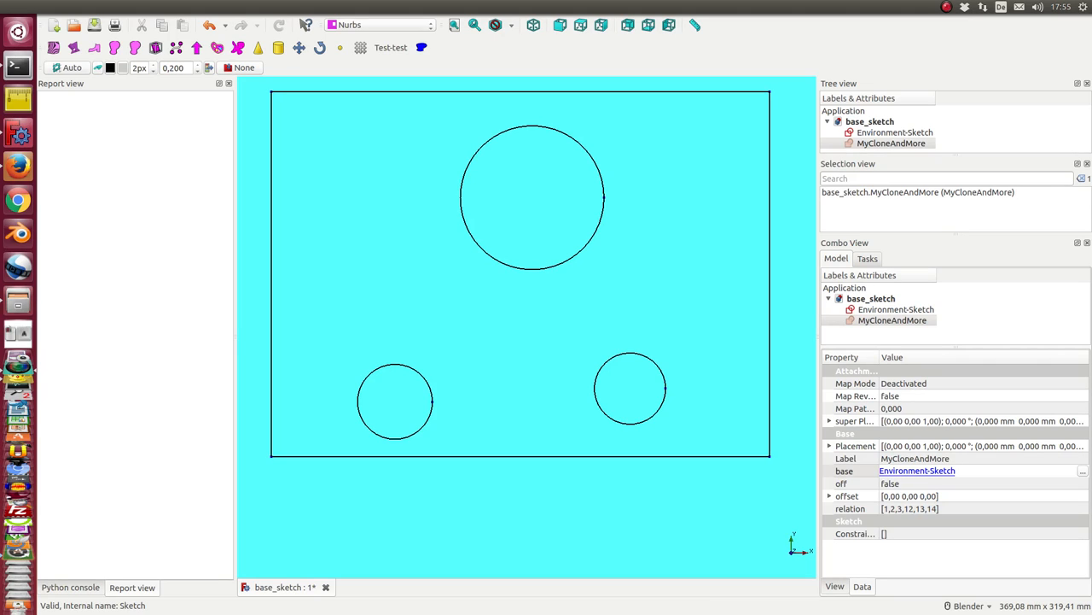
pyautogui.moveTo(969, 345)
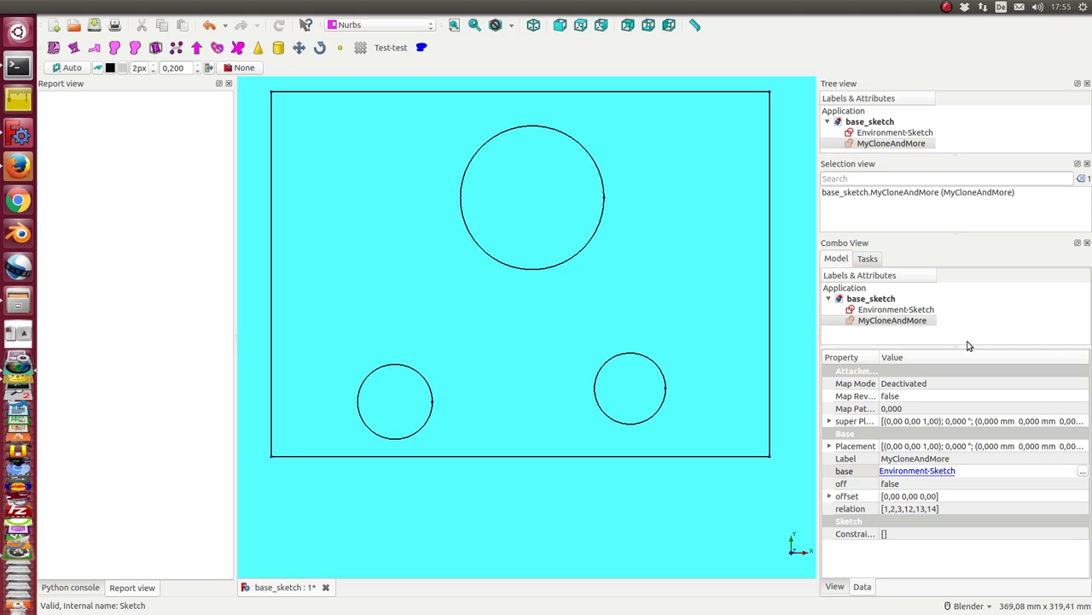
# Select Environment-Sketch in the model tree, leaving MyCloneAndMore hidden.
pyautogui.click(893, 320)
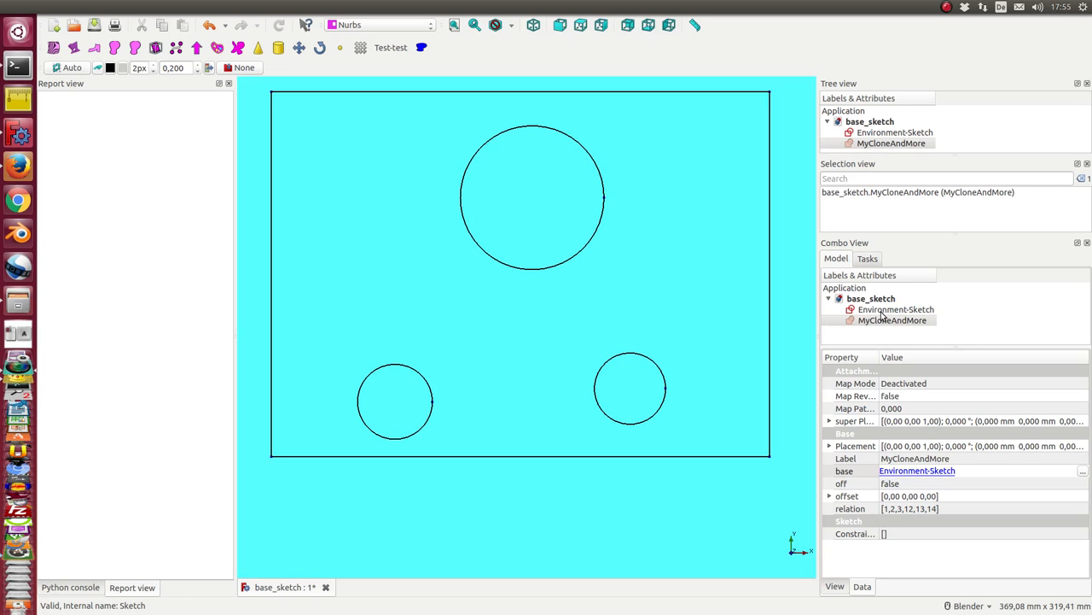
pyautogui.click(895, 309)
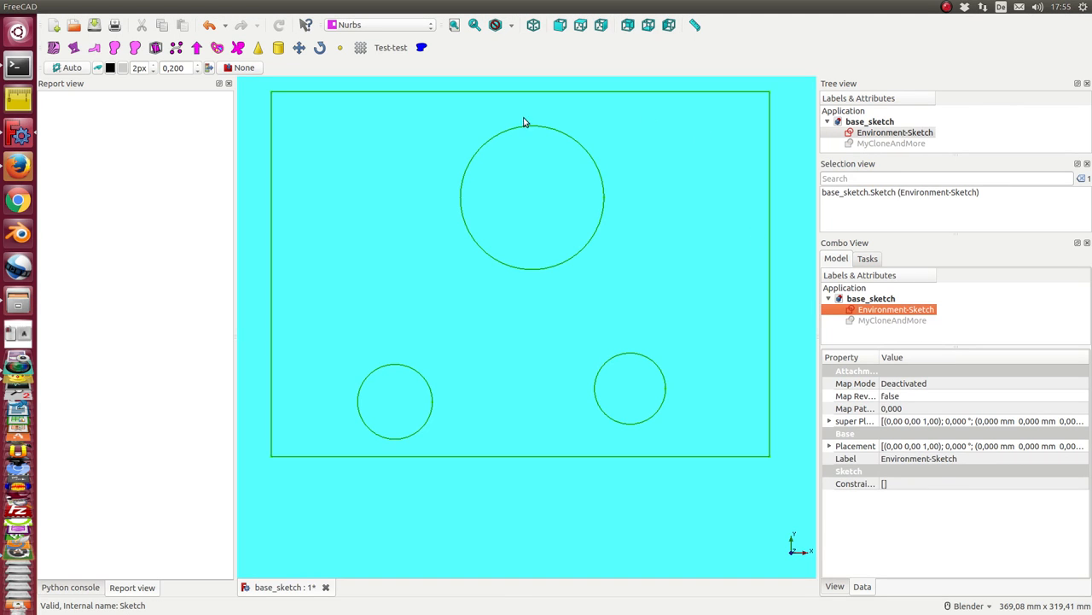
pyautogui.moveTo(669, 212)
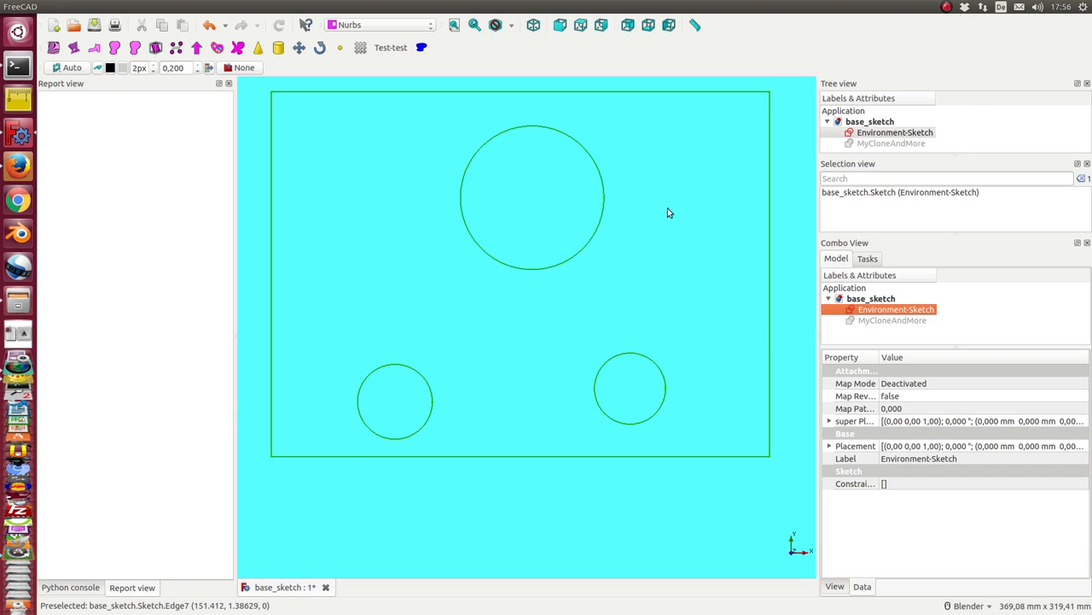
pyautogui.moveTo(437, 432)
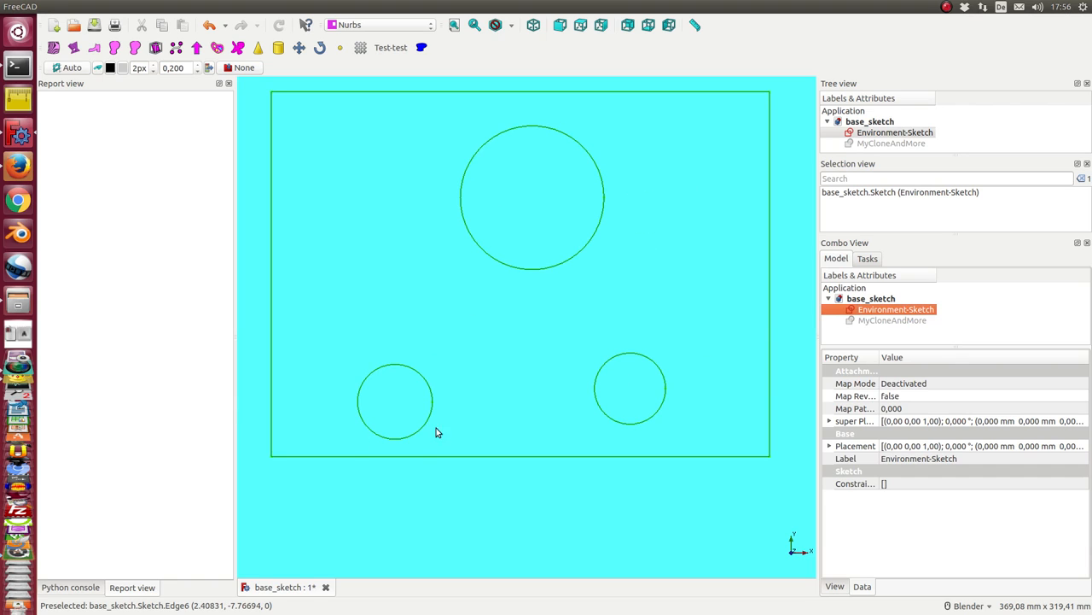
pyautogui.moveTo(721, 410)
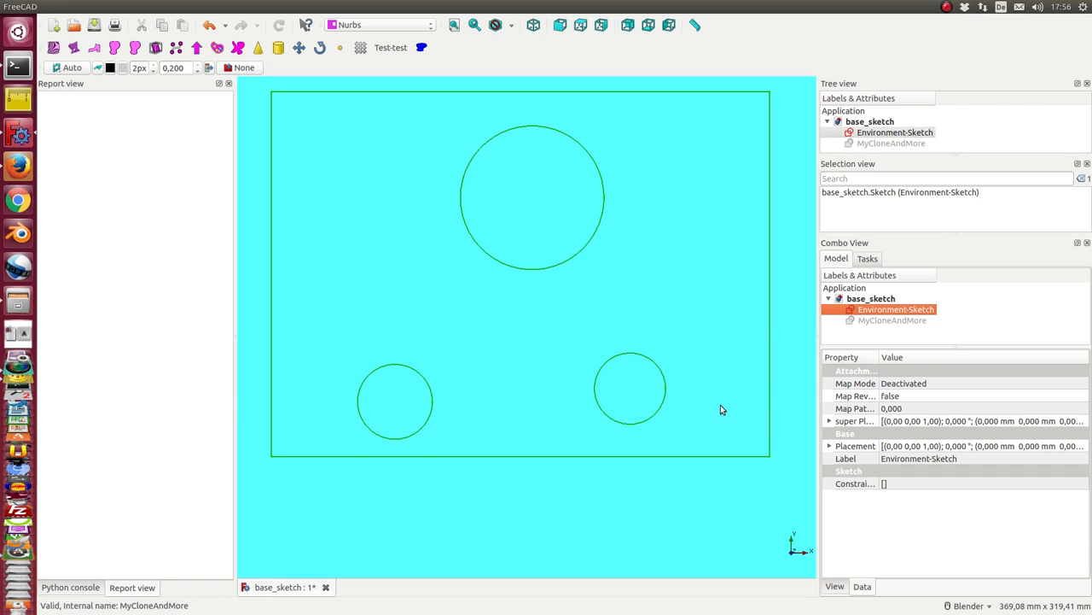
pyautogui.moveTo(791, 346)
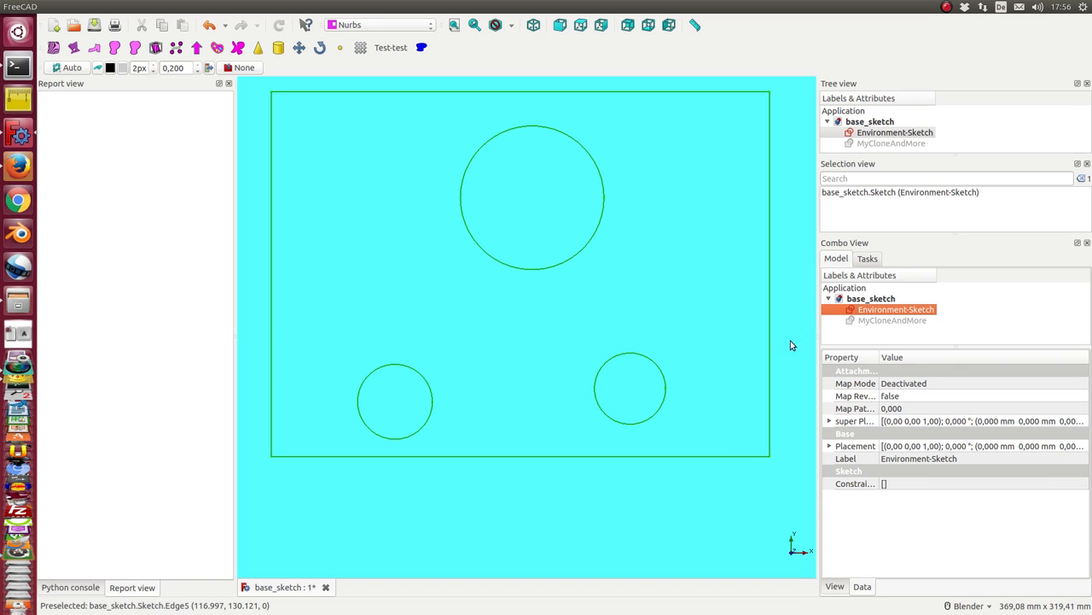
# Select MyCloneAndMore so its dashed polyline shows over the environment circles.
pyautogui.click(891, 320)
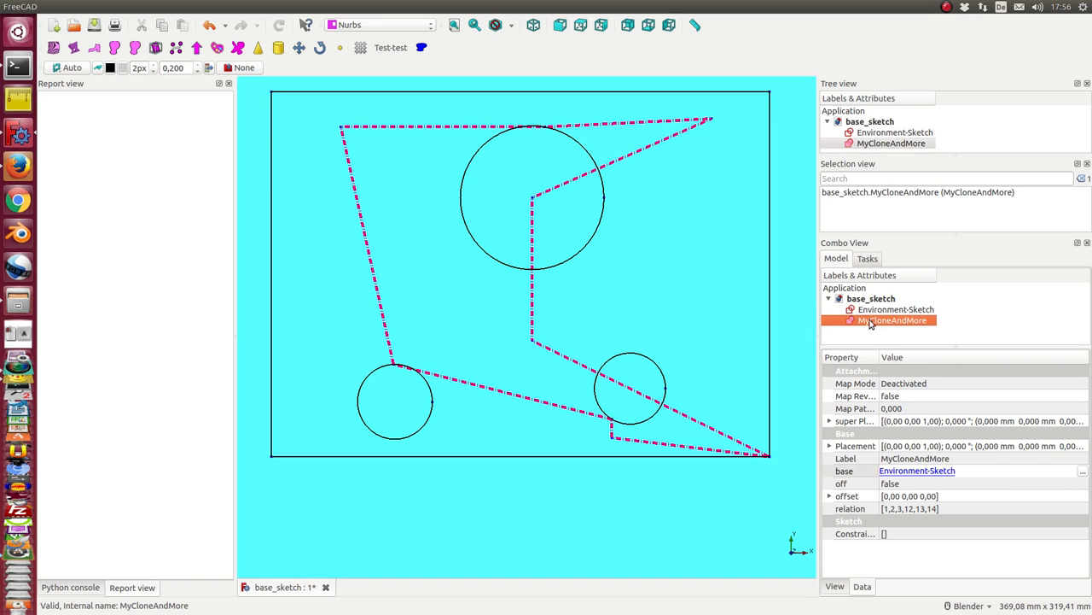
pyautogui.moveTo(571, 163)
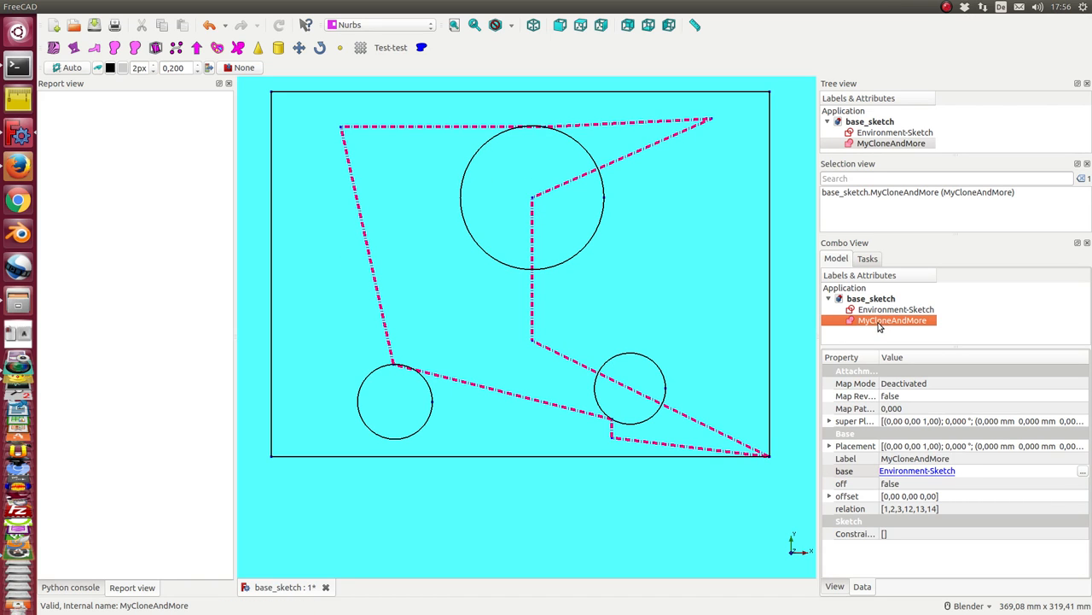
pyautogui.moveTo(685, 431)
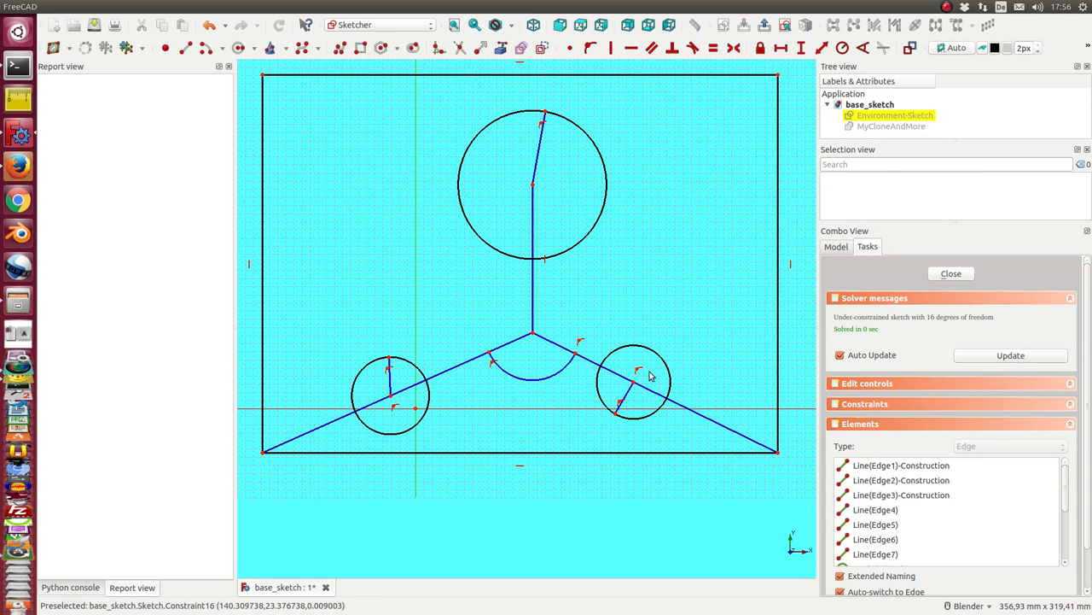
pyautogui.moveTo(481, 372)
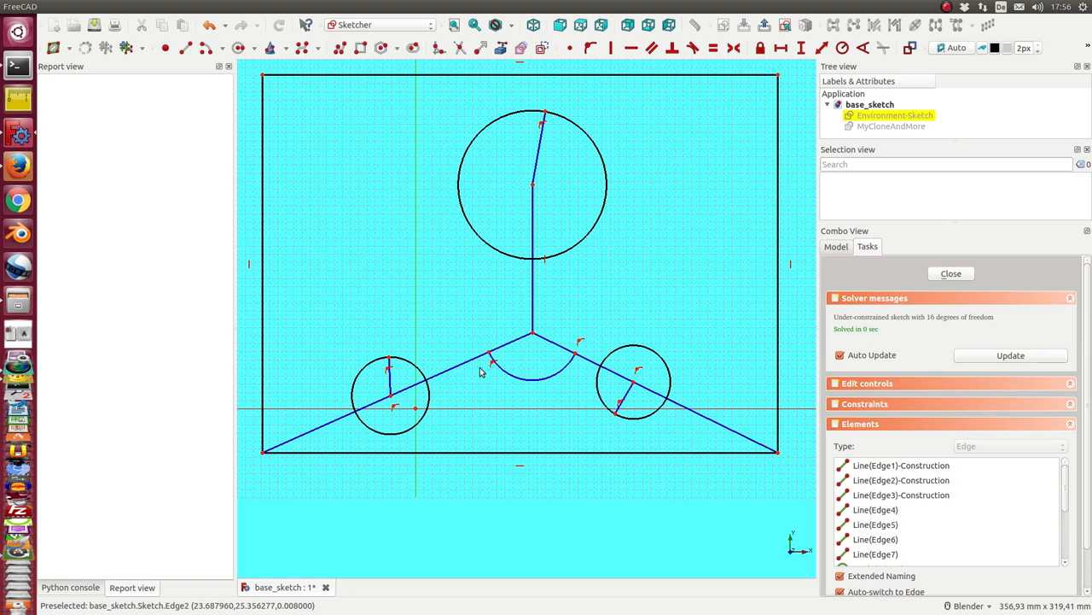
pyautogui.moveTo(393, 352)
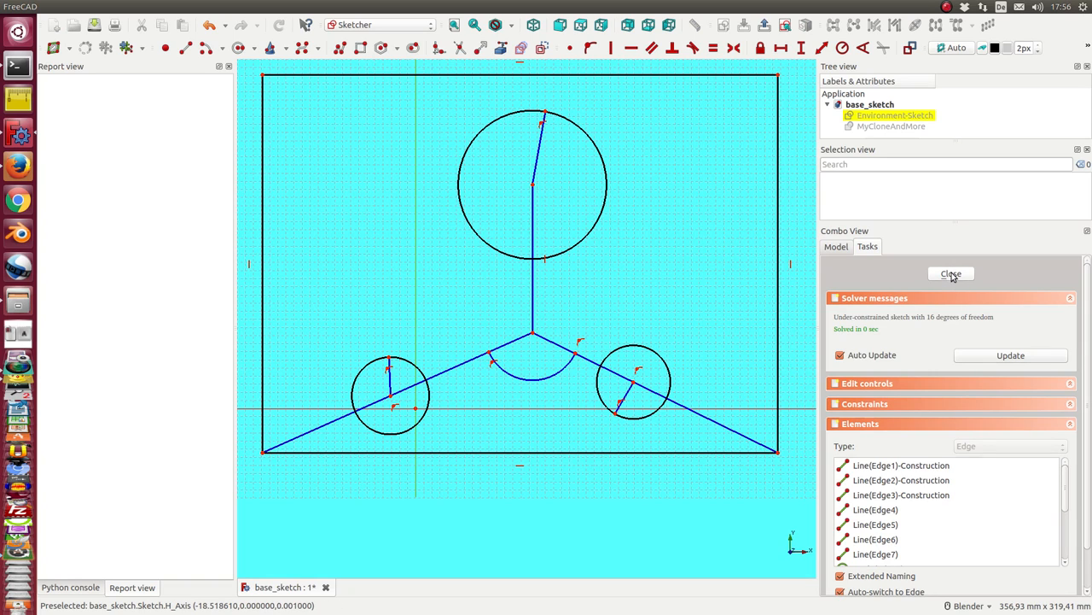
# Close the Environment-Sketch edit and bring up the Curves tool list.
pyautogui.click(951, 273)
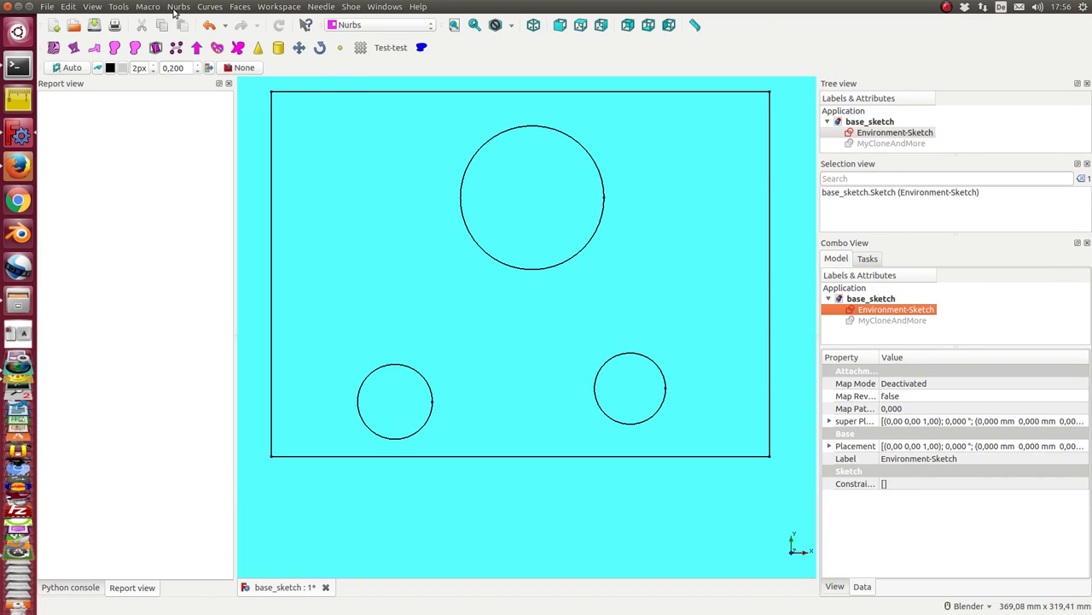
pyautogui.click(209, 7)
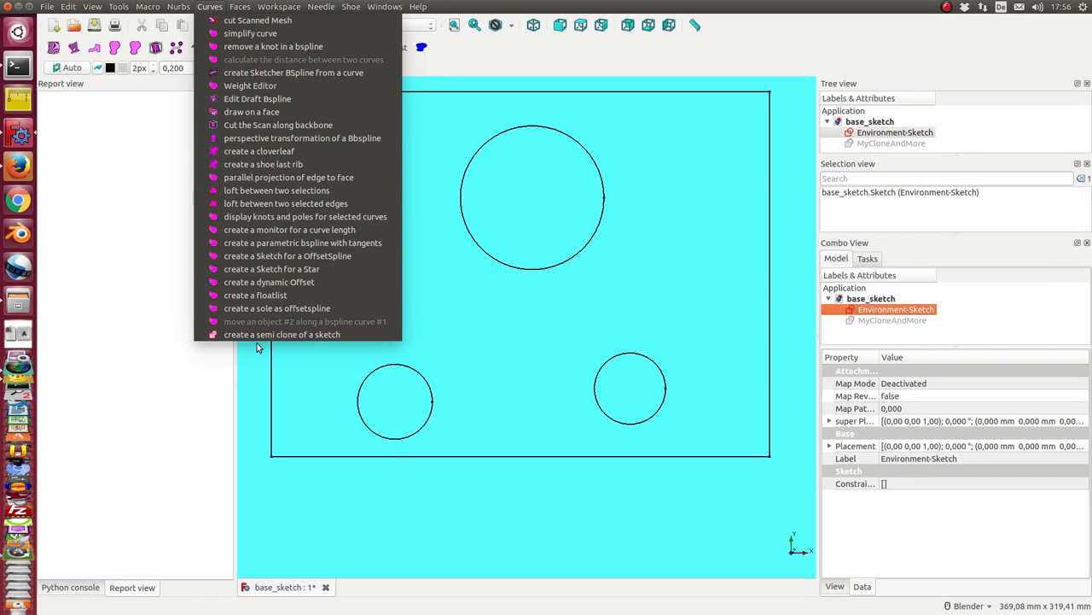
pyautogui.moveTo(282, 333)
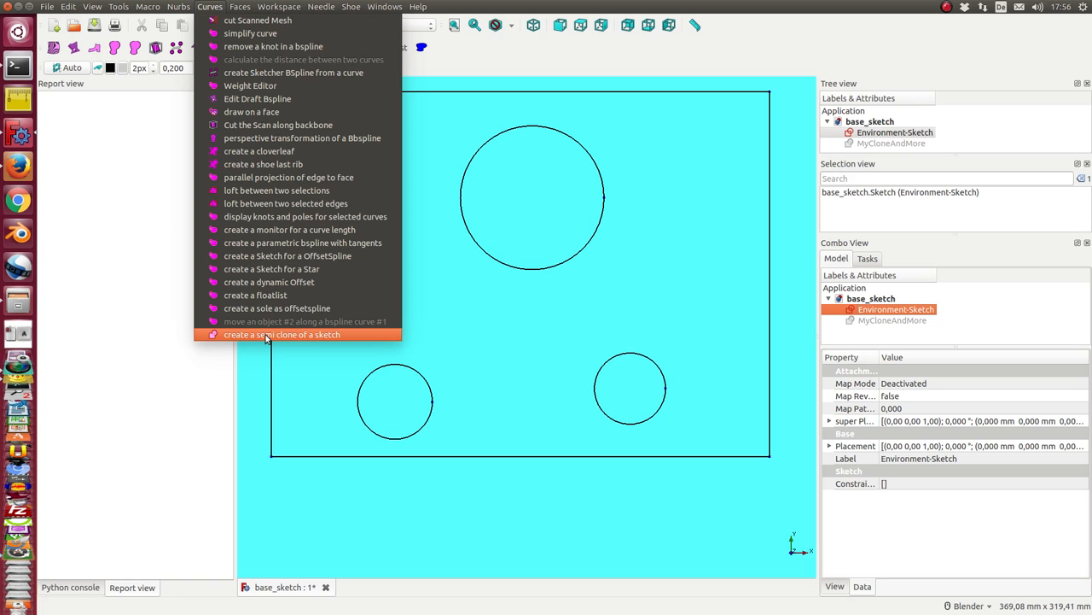
# Create semi-clone MyCloneAndMore001 and set its base to Environment-Sketch.
pyautogui.click(281, 334)
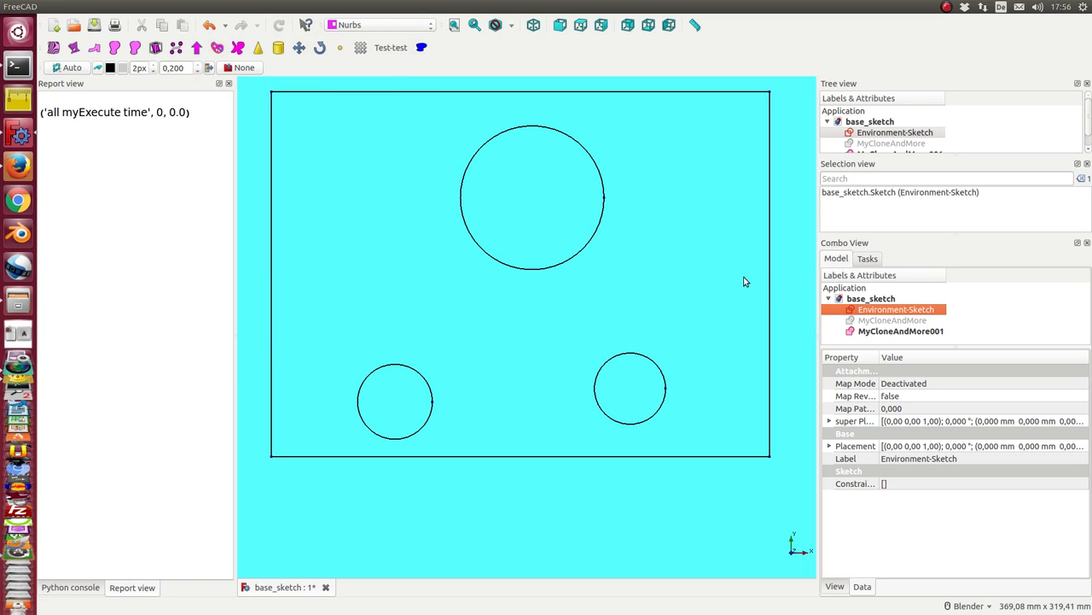
pyautogui.click(900, 330)
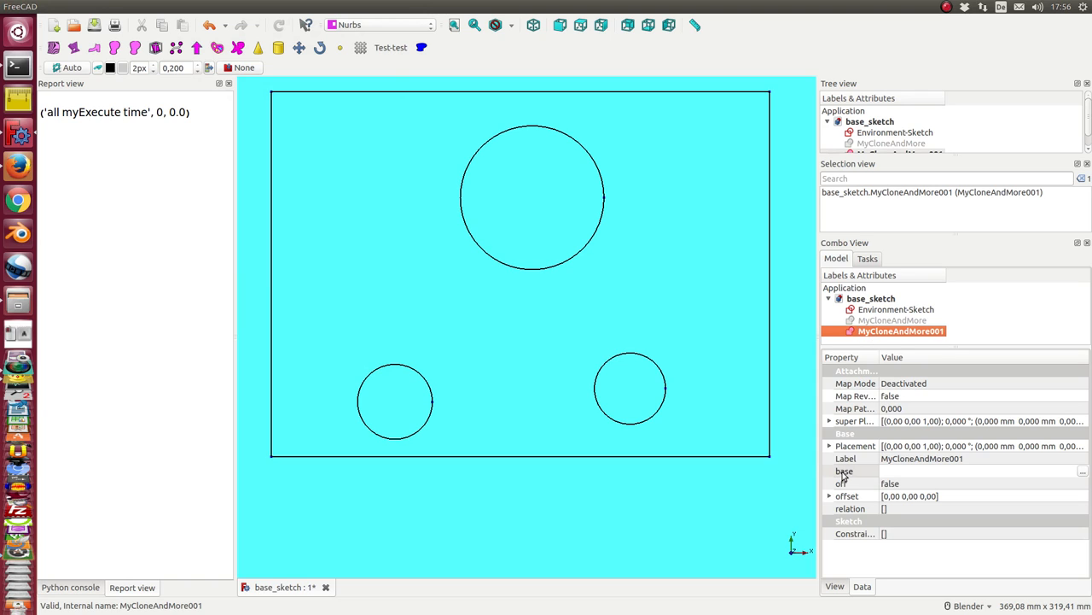
pyautogui.click(1083, 471)
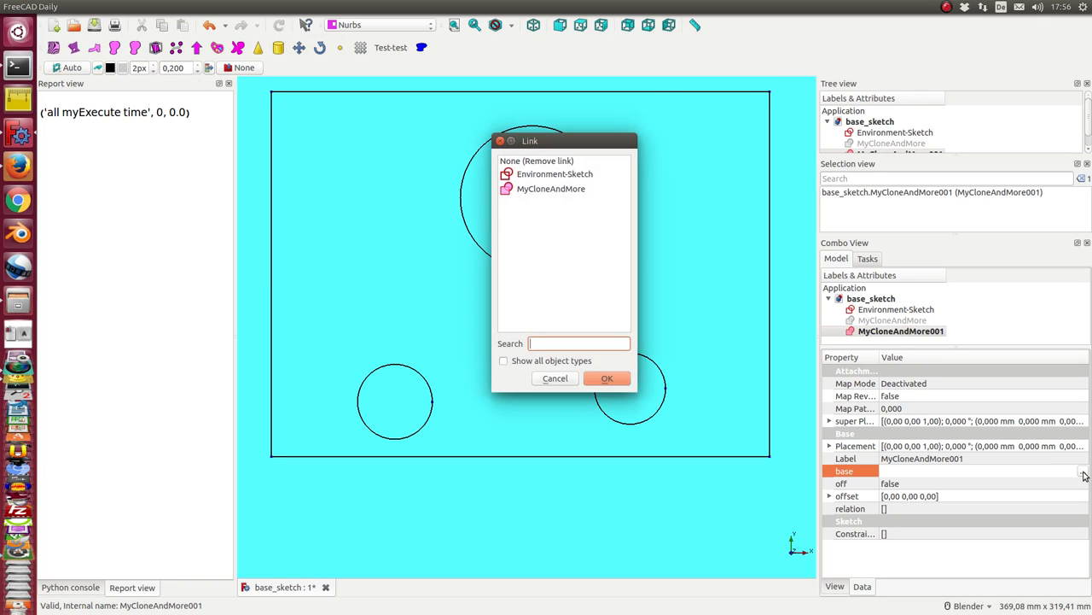
pyautogui.click(555, 174)
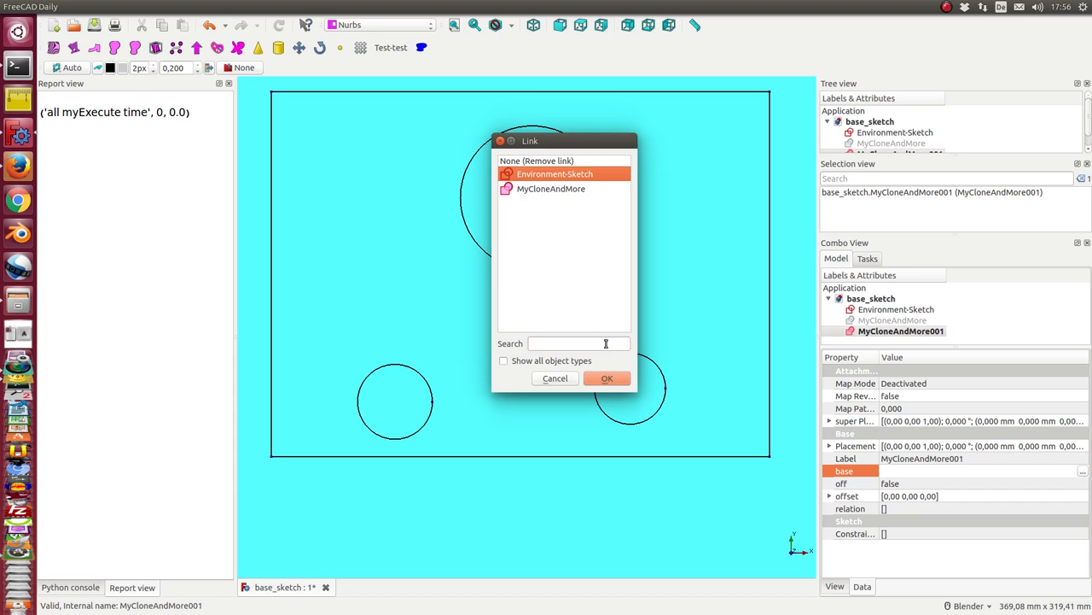
pyautogui.click(607, 378)
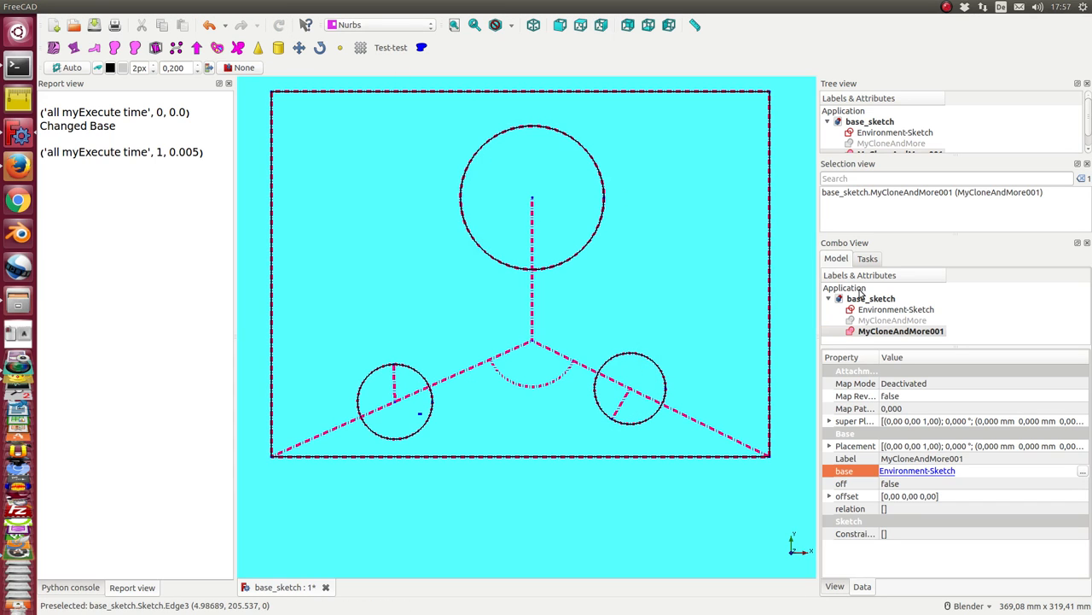
# Select Environment-Sketch while the new clone's dashed geometry stays displayed.
pyautogui.click(895, 309)
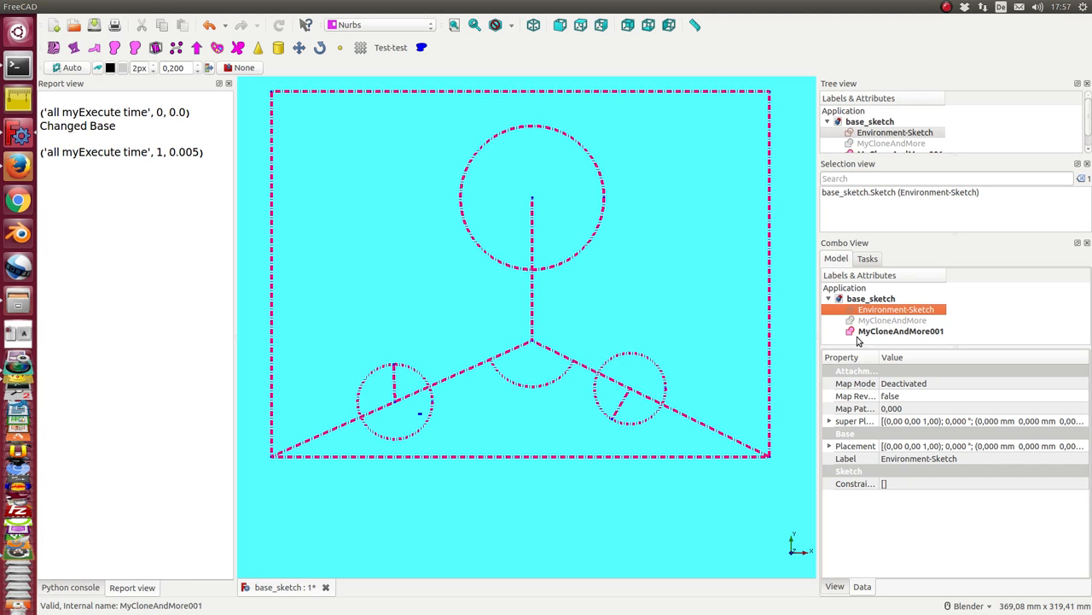
pyautogui.moveTo(483, 228)
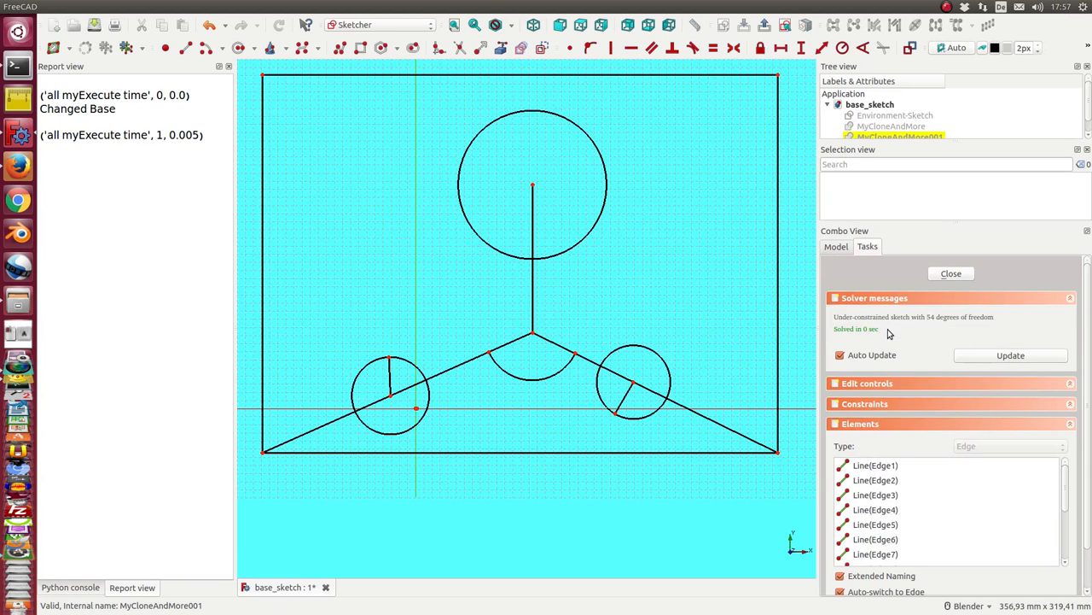
pyautogui.moveTo(655, 77)
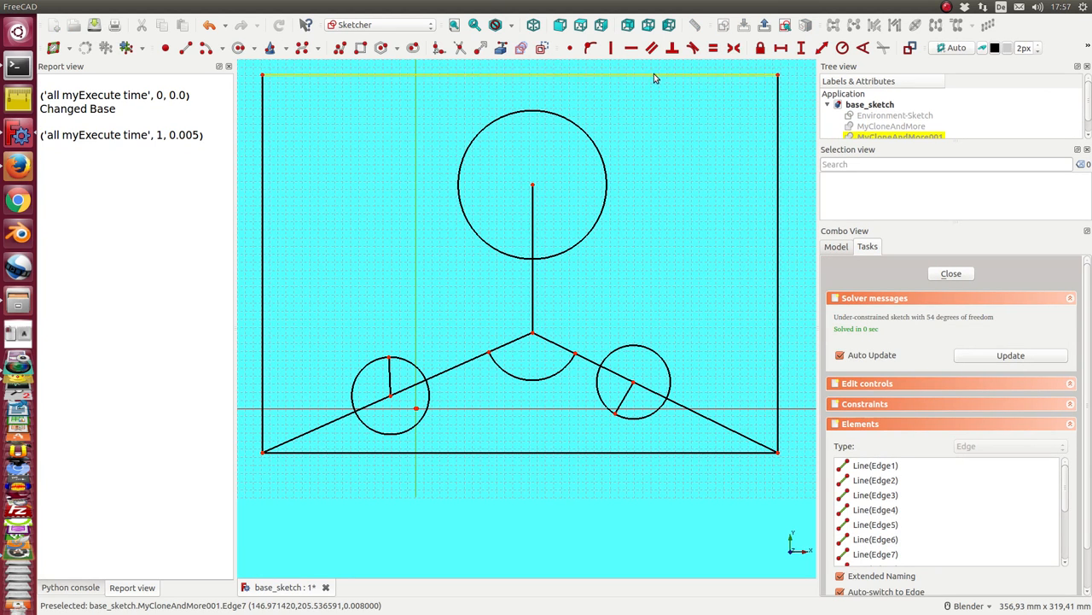
pyautogui.moveTo(467, 419)
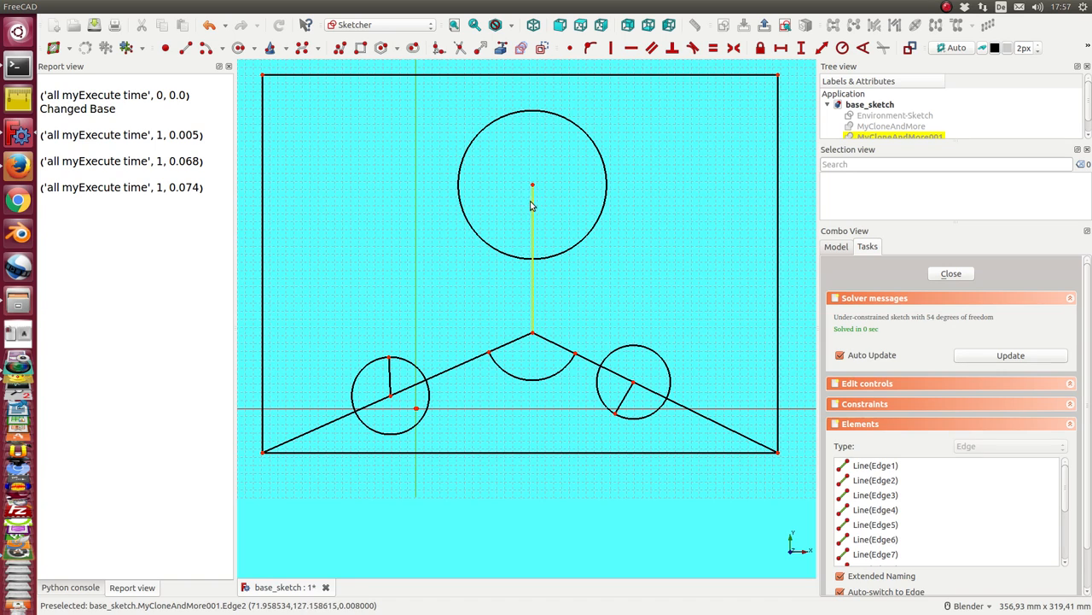
pyautogui.moveTo(533, 300)
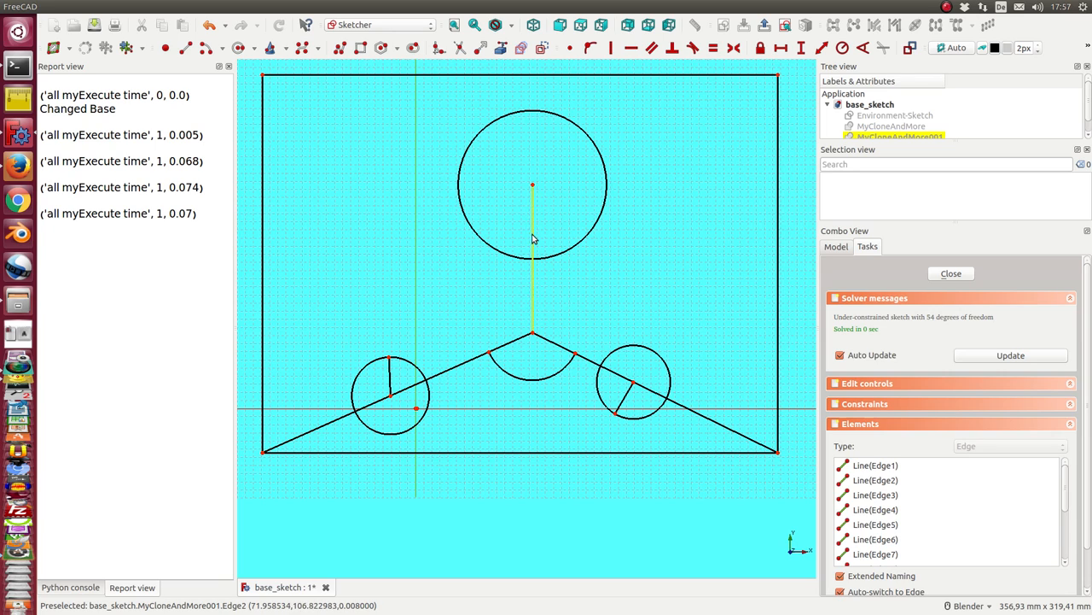
pyautogui.moveTo(408, 33)
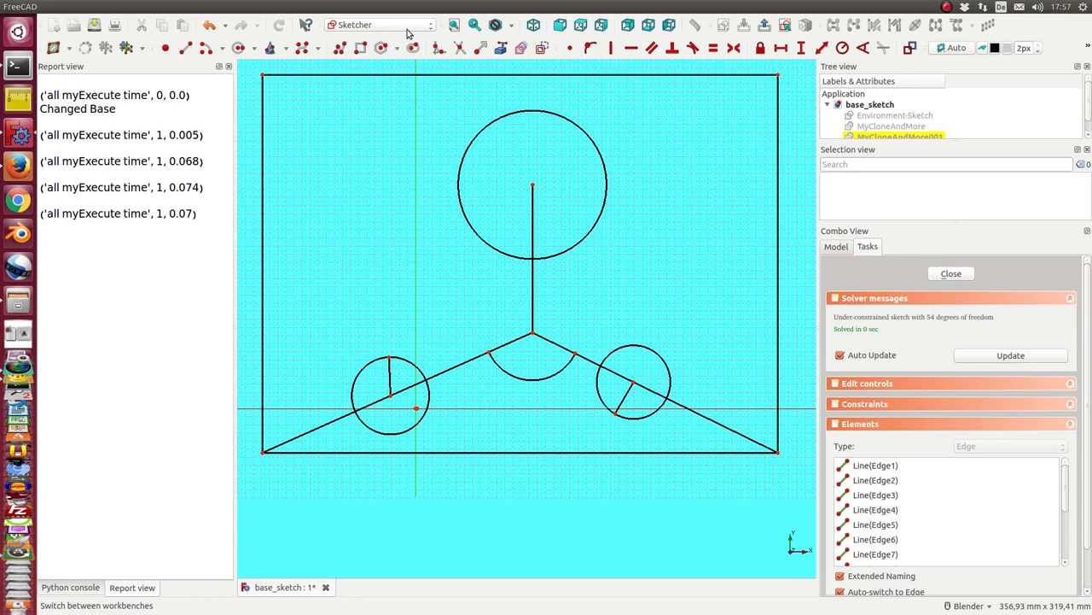
pyautogui.moveTo(460, 152)
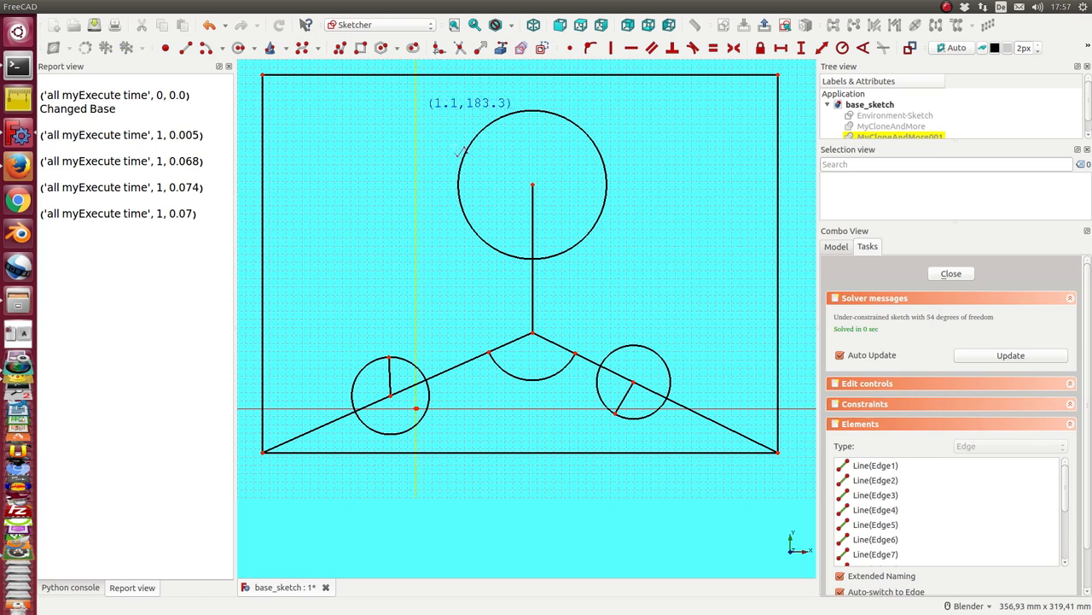
pyautogui.moveTo(533, 186)
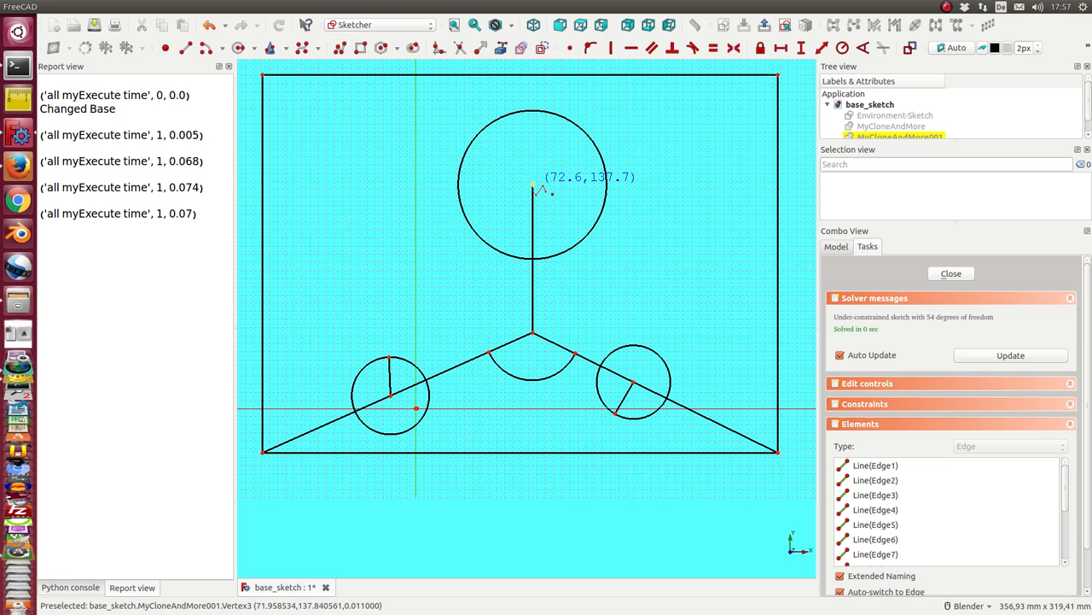
pyautogui.moveTo(282, 454)
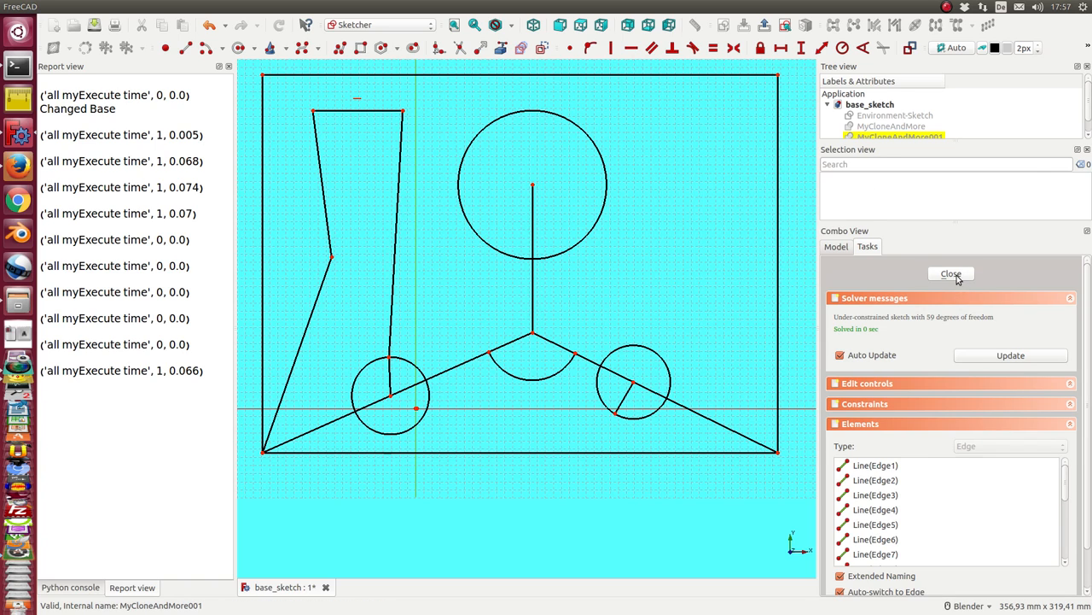
# Finish editing the second semi-clone and reopen Environment-Sketch for editing.
pyautogui.click(951, 273)
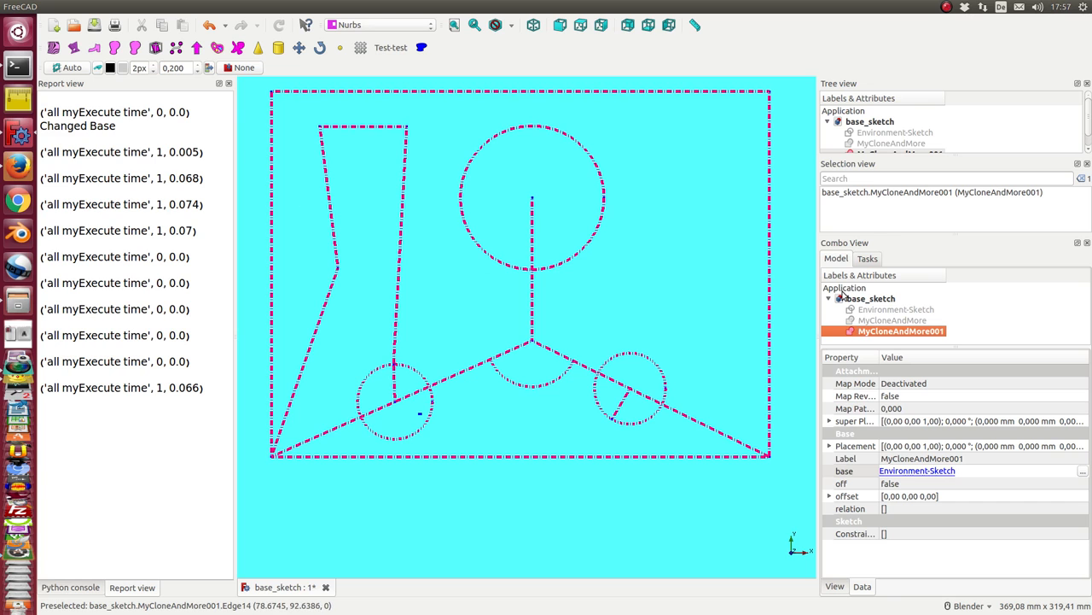
pyautogui.click(895, 309)
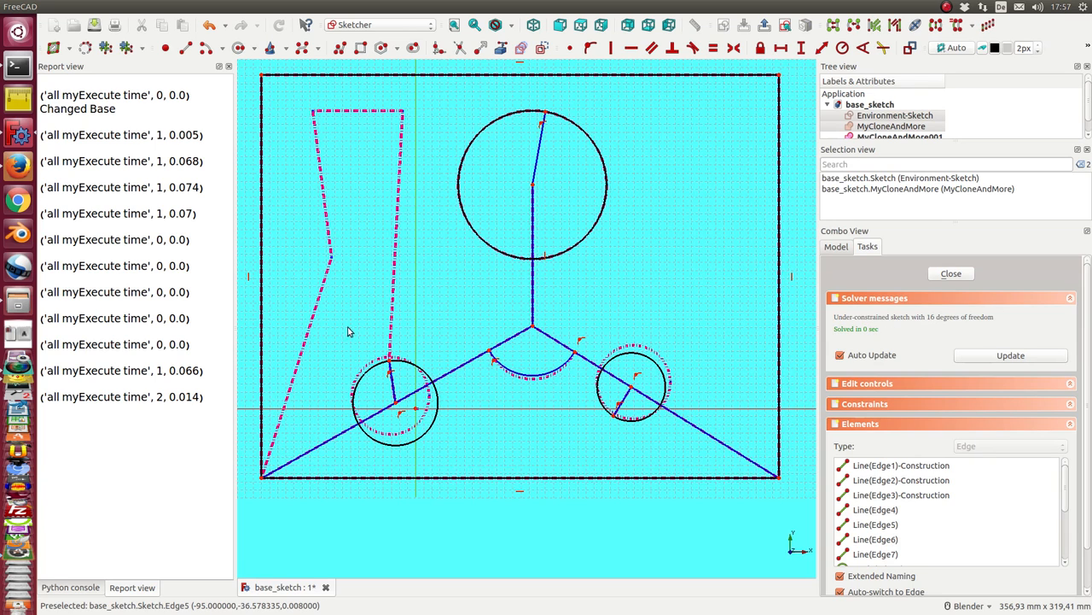
pyautogui.moveTo(411, 369)
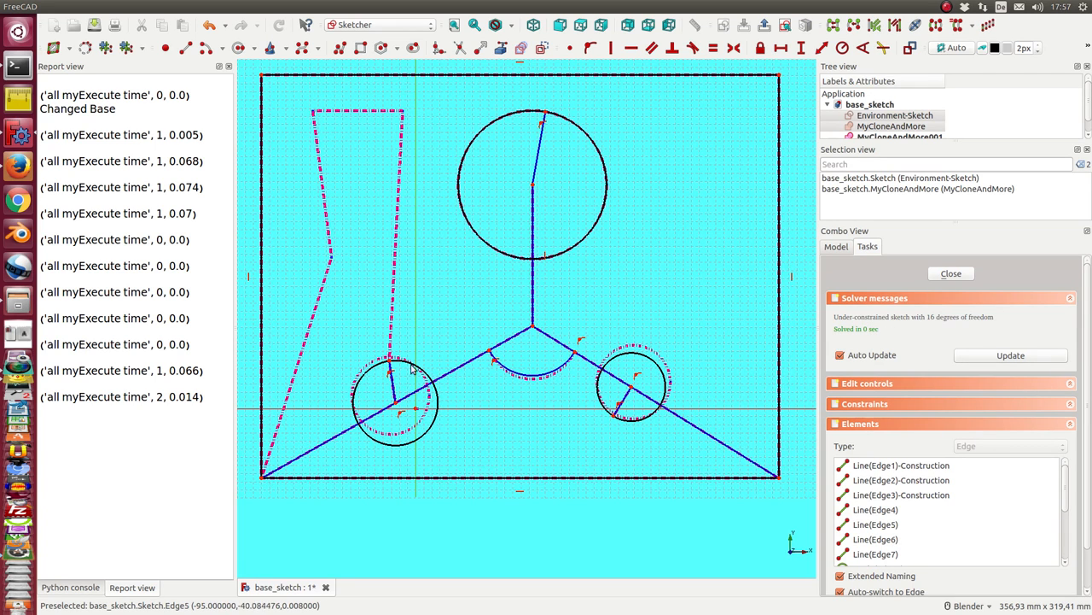
pyautogui.moveTo(388, 367)
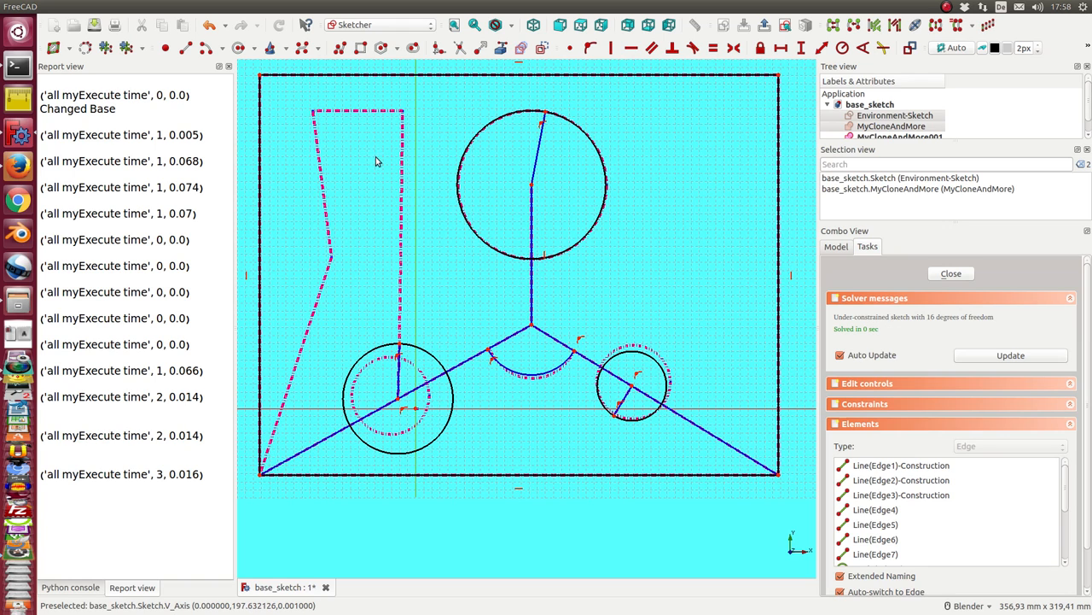
pyautogui.moveTo(519, 352)
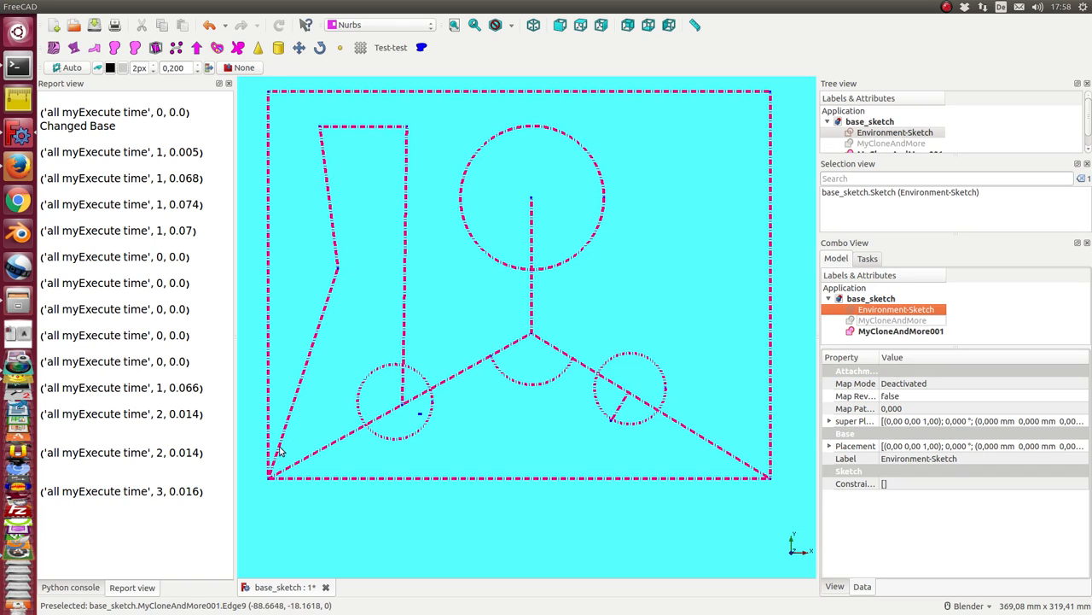
pyautogui.moveTo(888, 320)
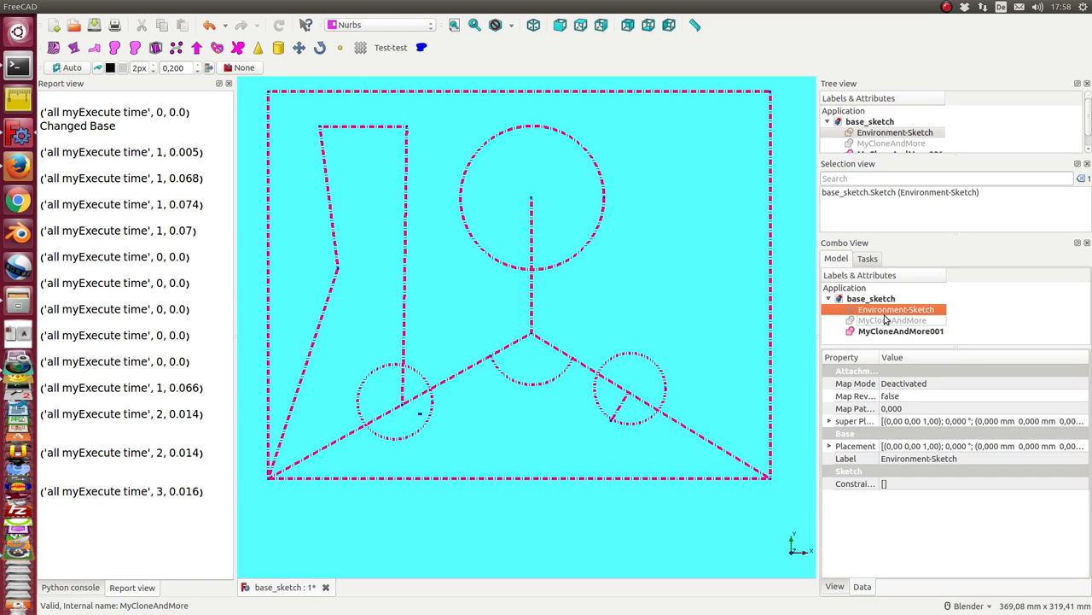
# Delete MyCloneAndMore001, then check the triangle edges in Environment-Sketch and close it.
pyautogui.click(900, 331)
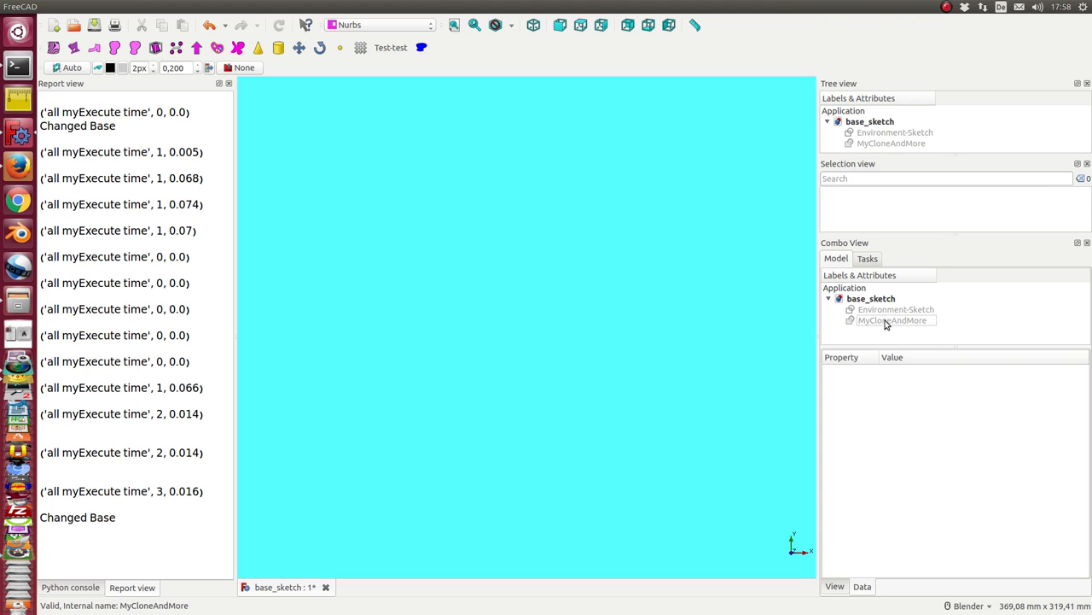
pyautogui.click(894, 309)
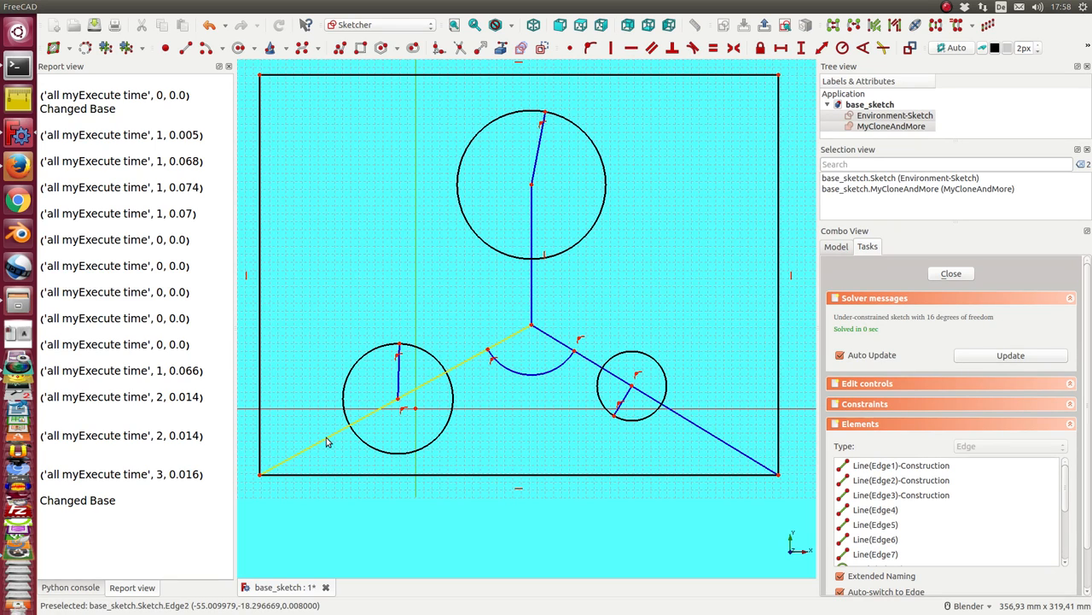
pyautogui.click(895, 116)
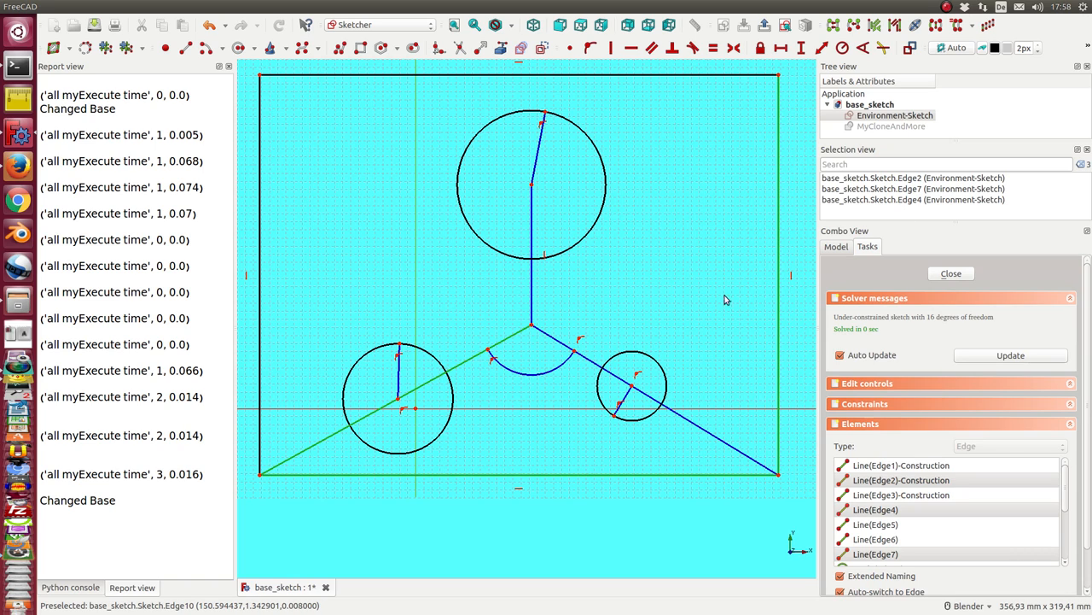
pyautogui.moveTo(729, 266)
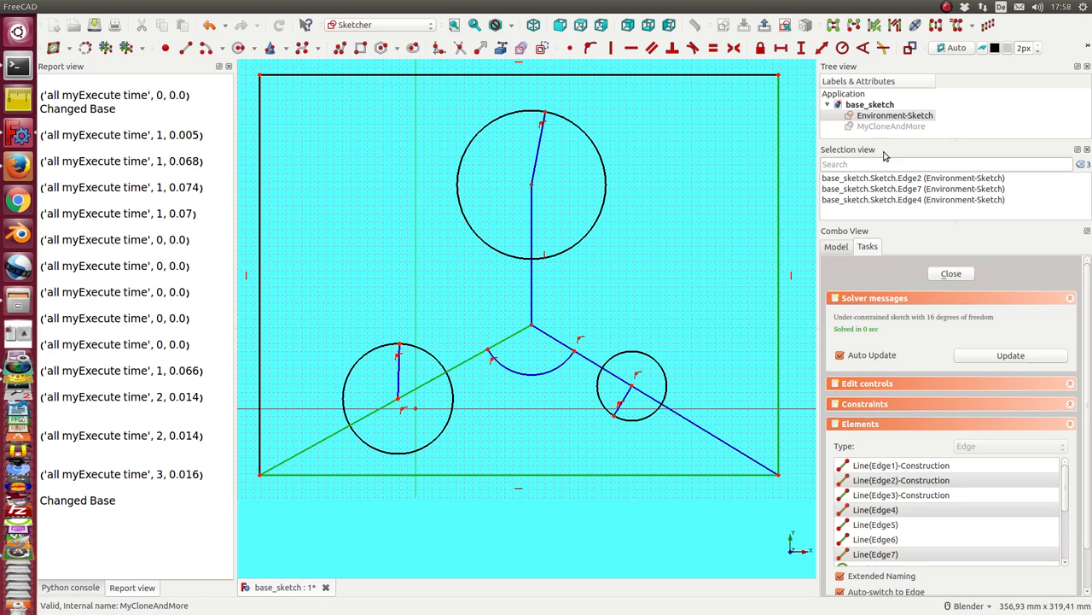
pyautogui.click(950, 273)
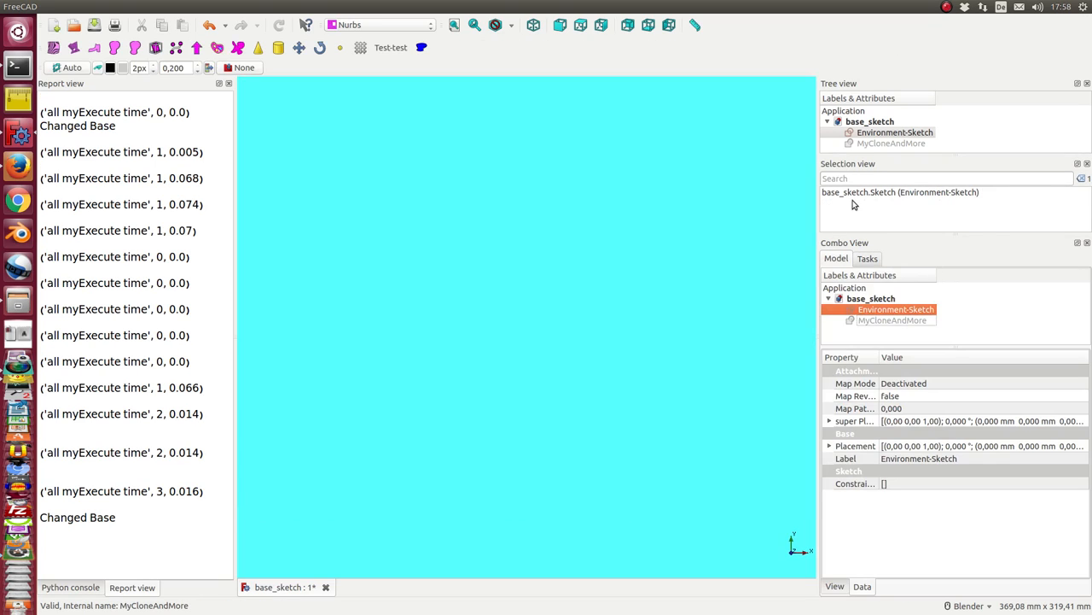
# Create a new MyCloneAndMore001 semi-clone with relation [2,4] and base Environment-Sketch.
pyautogui.click(209, 6)
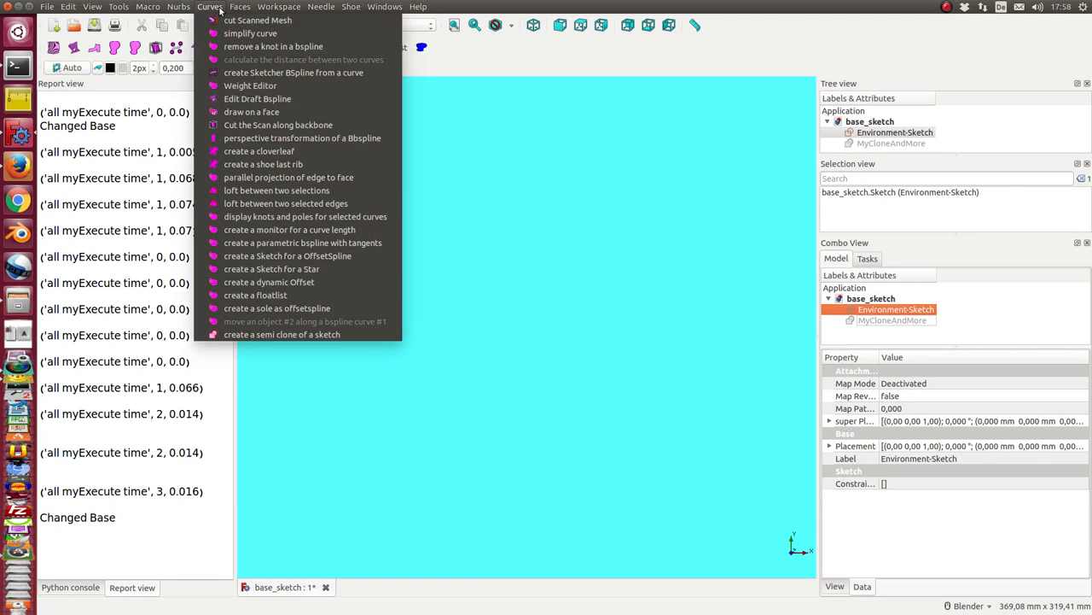
pyautogui.click(282, 333)
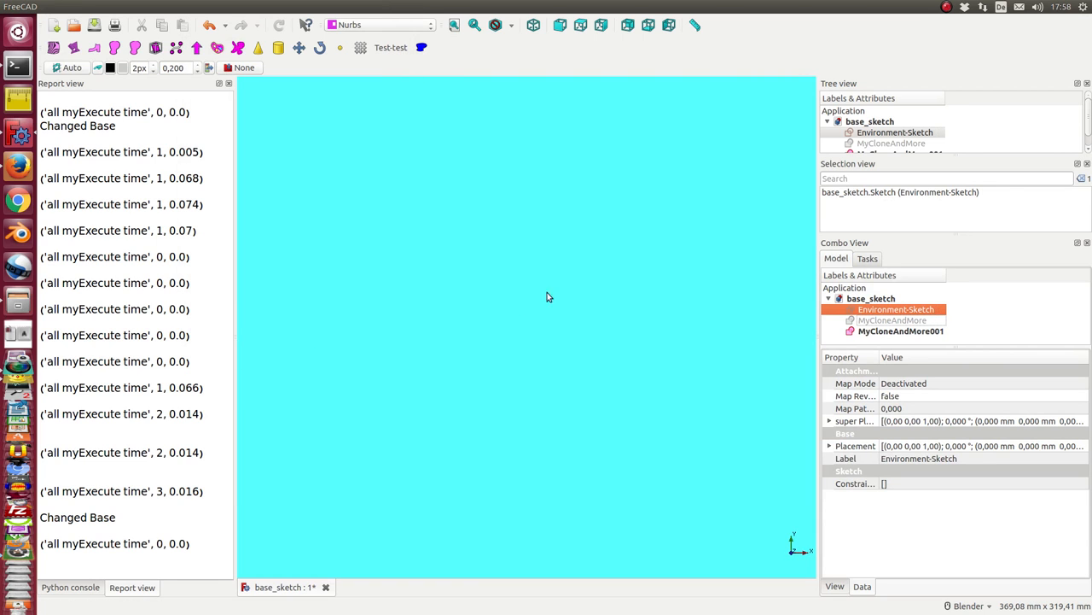
pyautogui.click(901, 330)
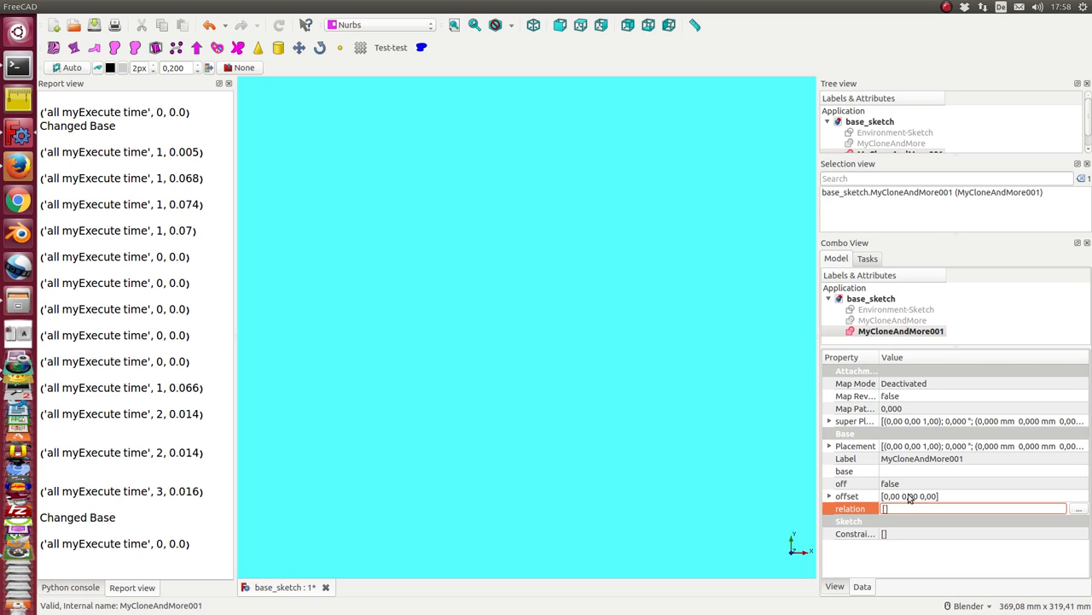
pyautogui.write('2,4')
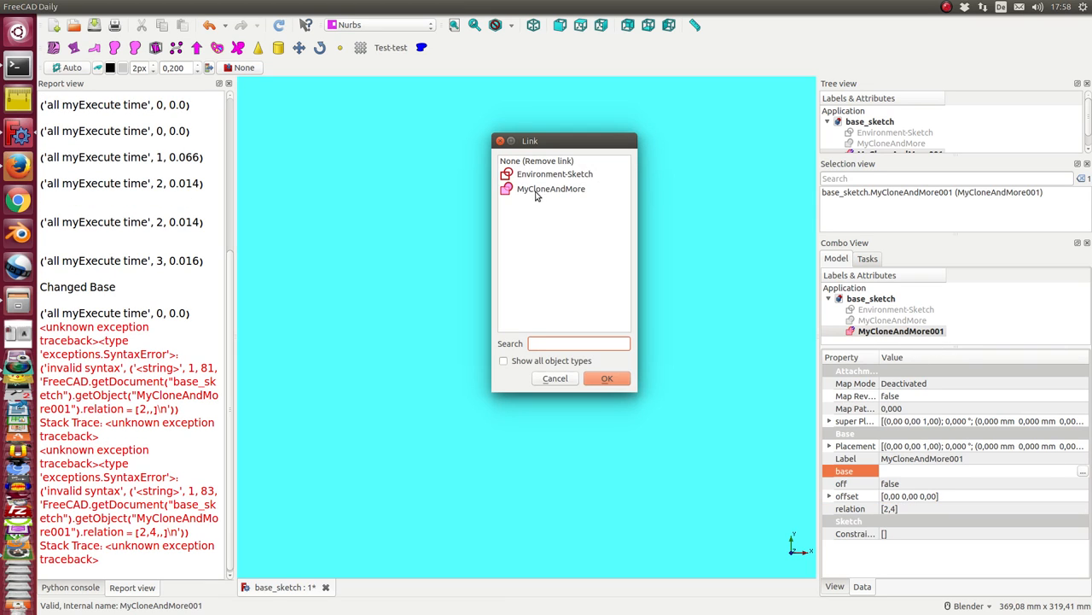
pyautogui.click(554, 174)
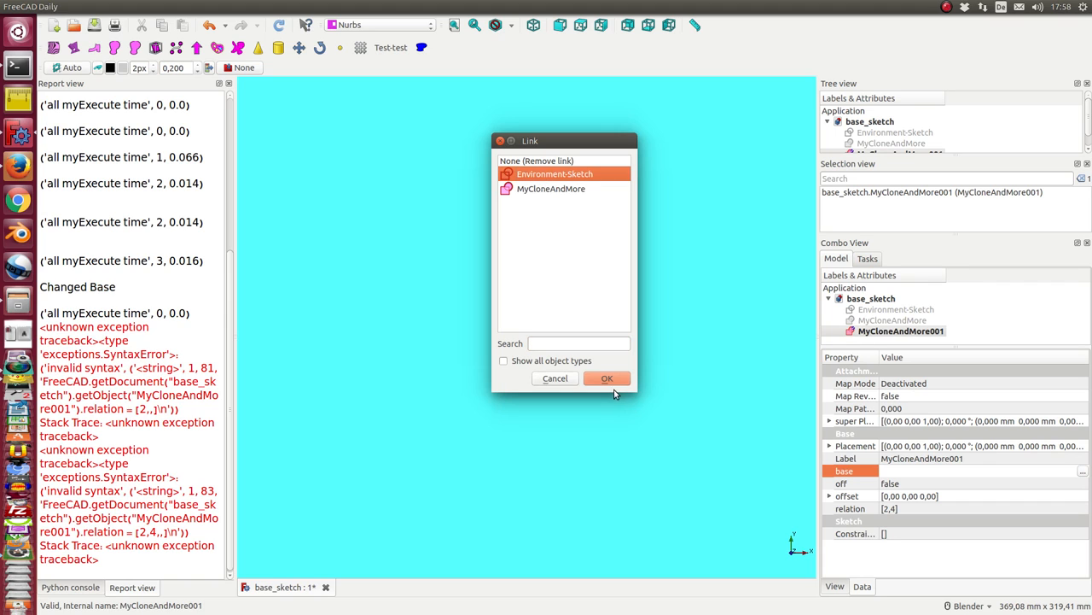
pyautogui.click(607, 378)
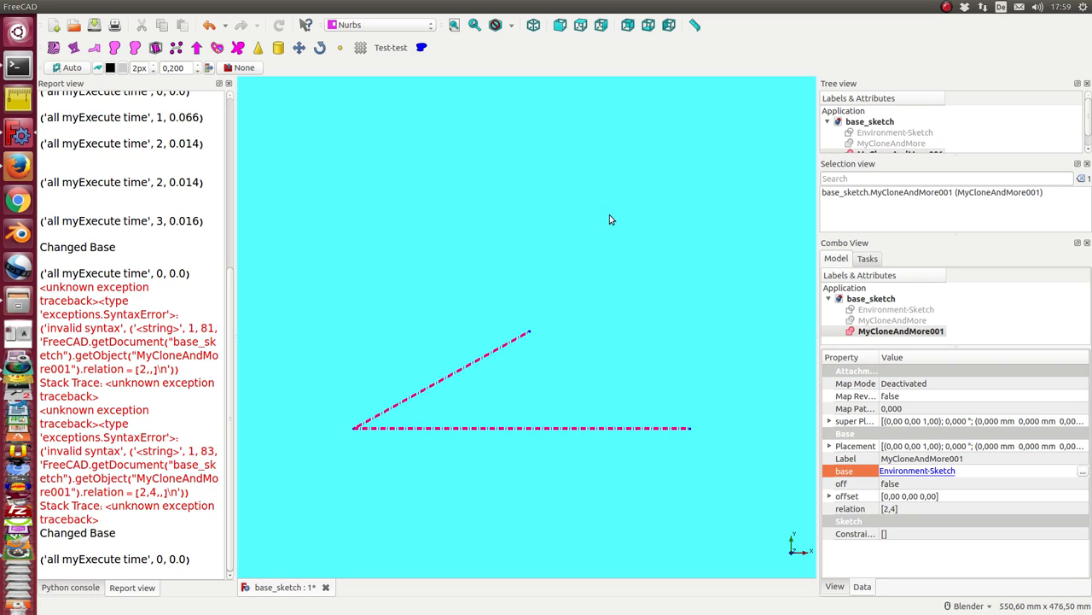
pyautogui.moveTo(896, 519)
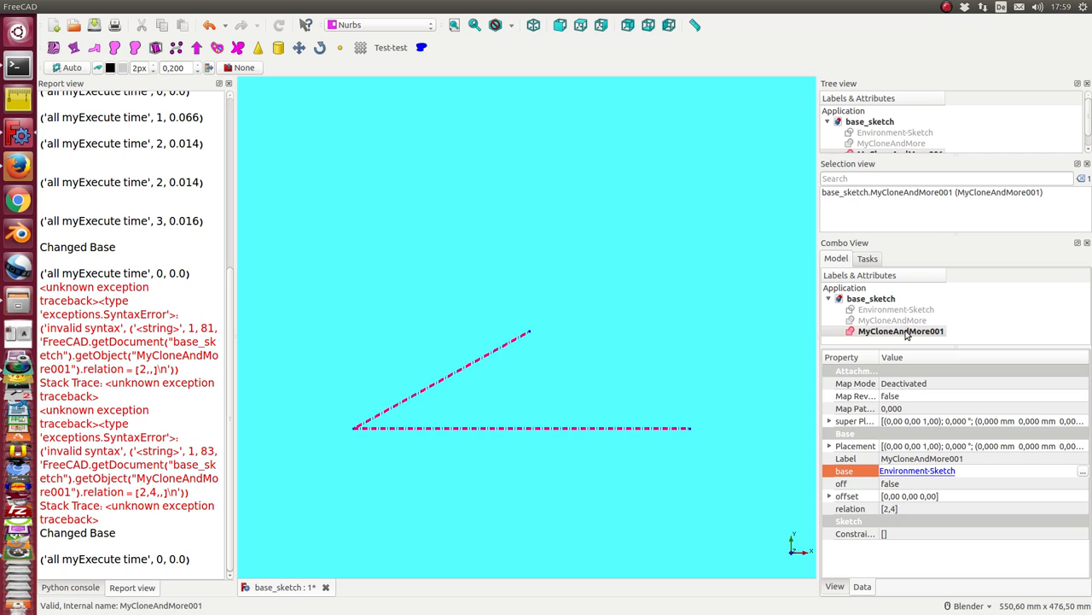
# Open MyCloneAndMore001 and make the triangle's bottom line Line(Edge2) construction geometry.
pyautogui.doubleClick(901, 330)
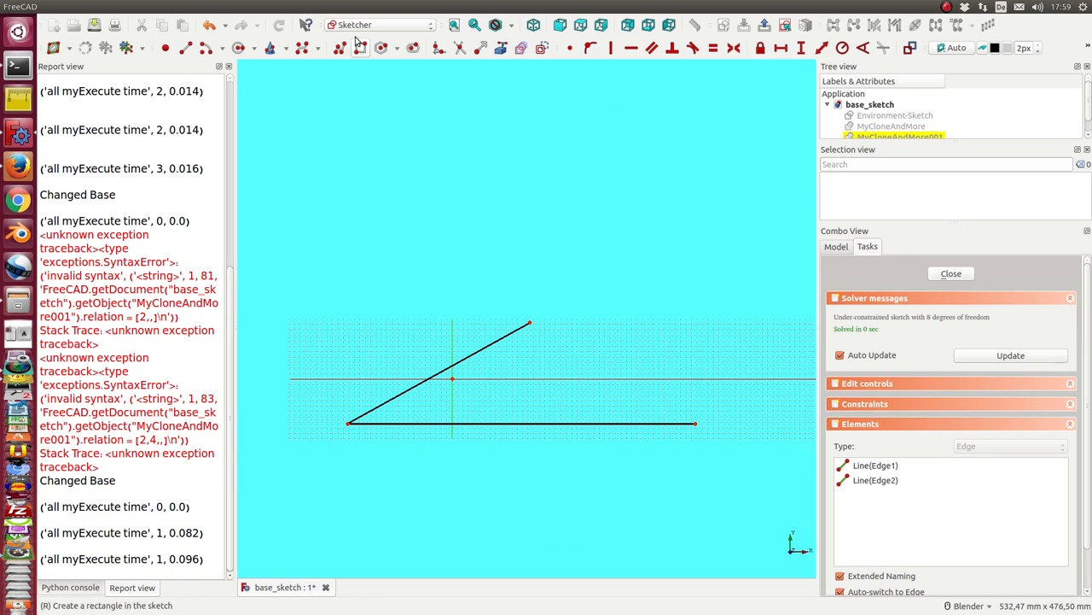
pyautogui.moveTo(536, 325)
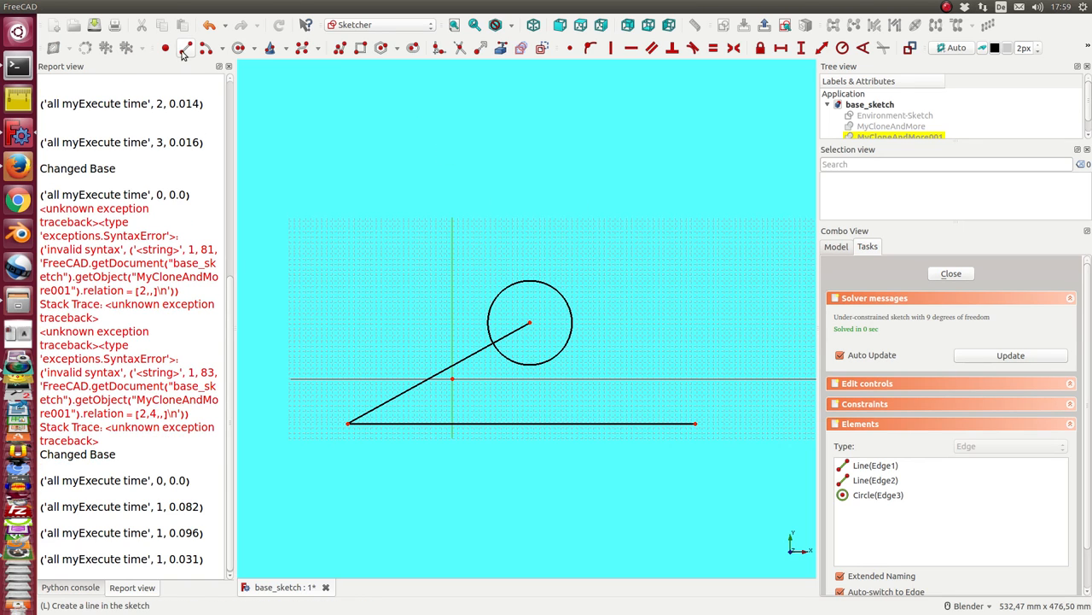
pyautogui.moveTo(534, 326)
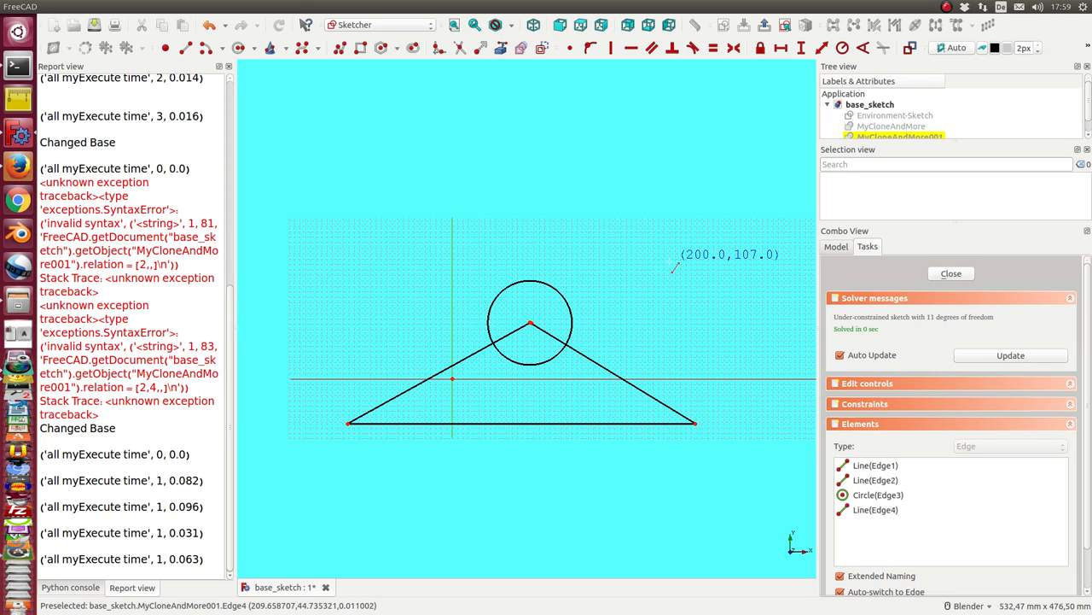
pyautogui.moveTo(519, 236)
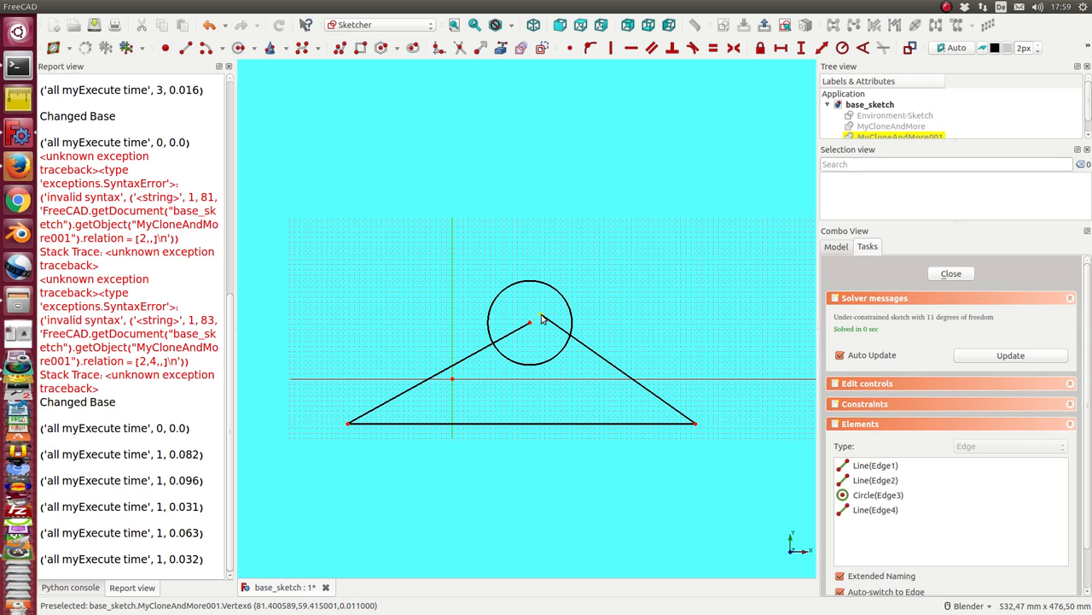
pyautogui.click(529, 322)
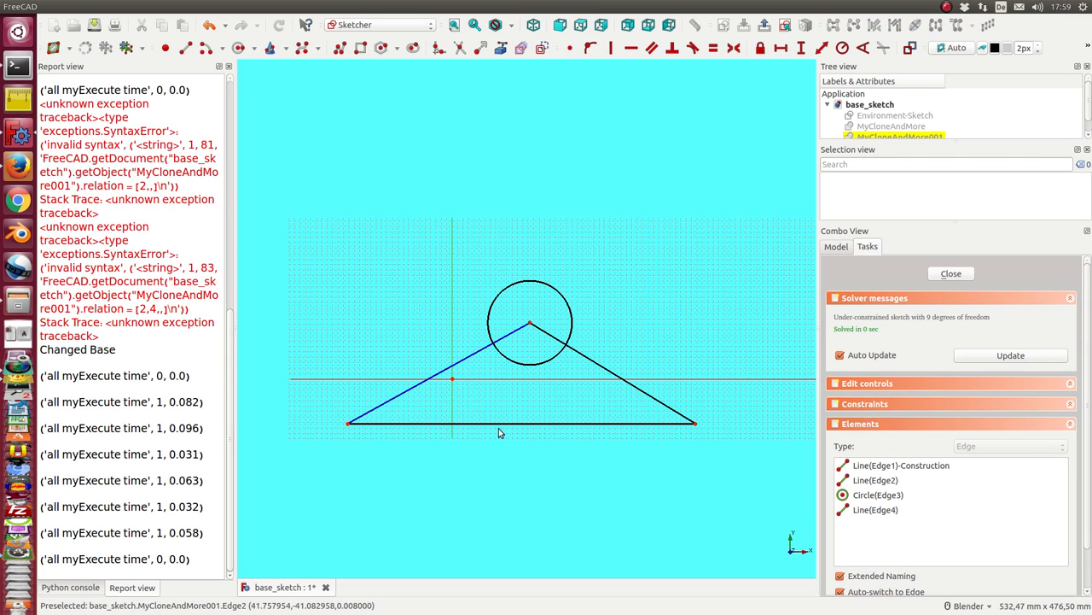
pyautogui.click(521, 423)
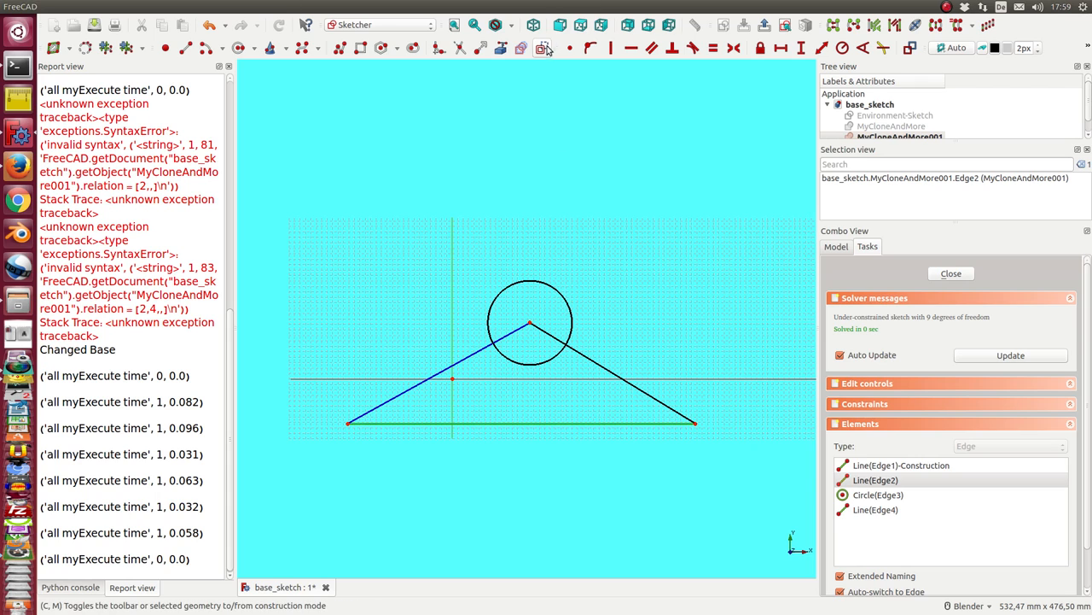
pyautogui.click(544, 48)
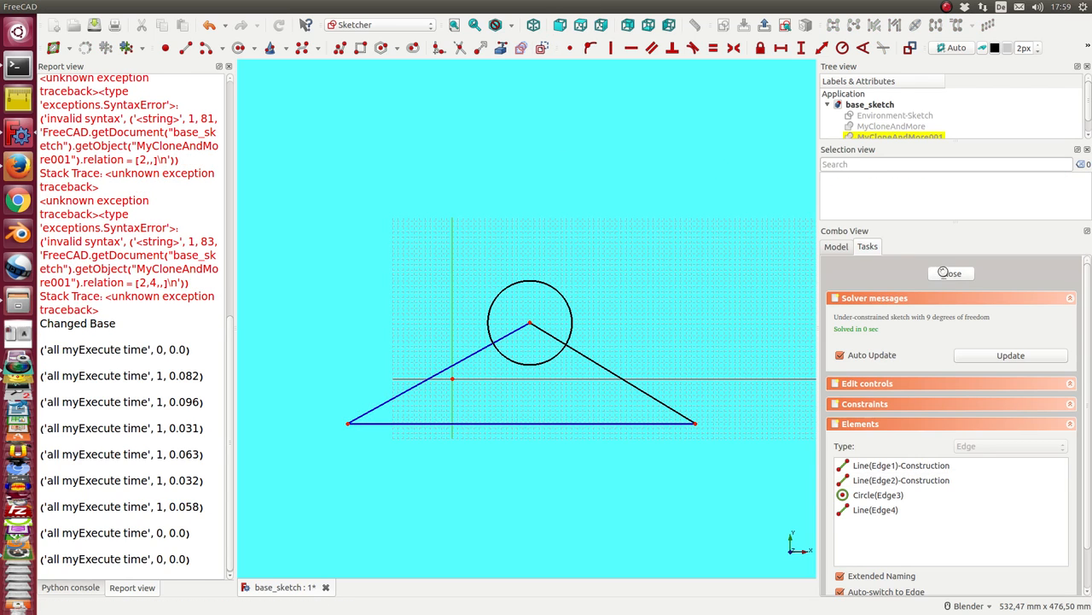
# Close MyCloneAndMore001, then open and close Environment-Sketch to check it.
pyautogui.click(951, 272)
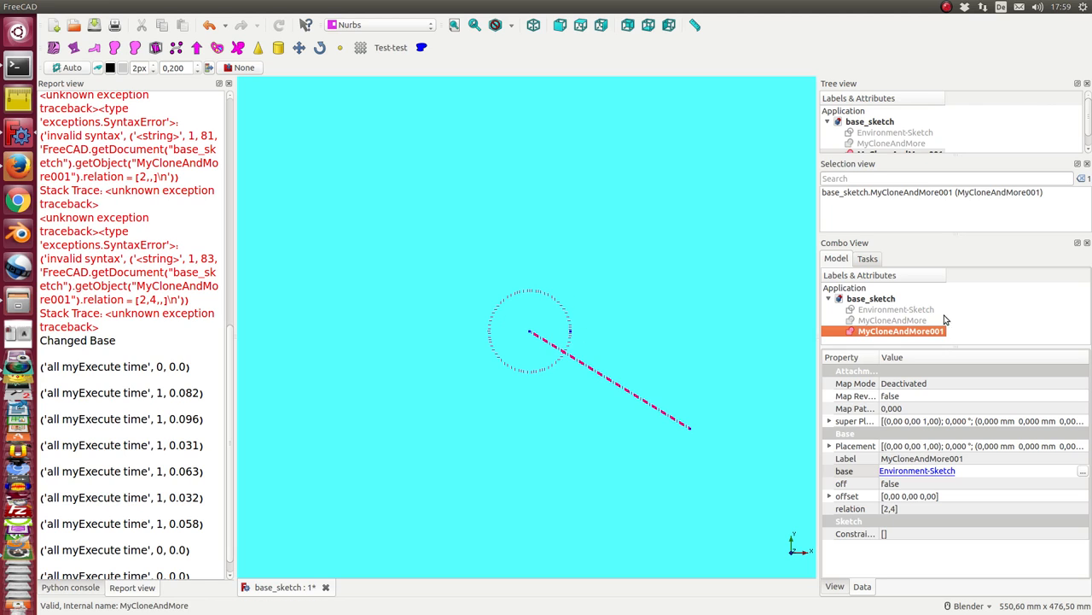
pyautogui.click(895, 309)
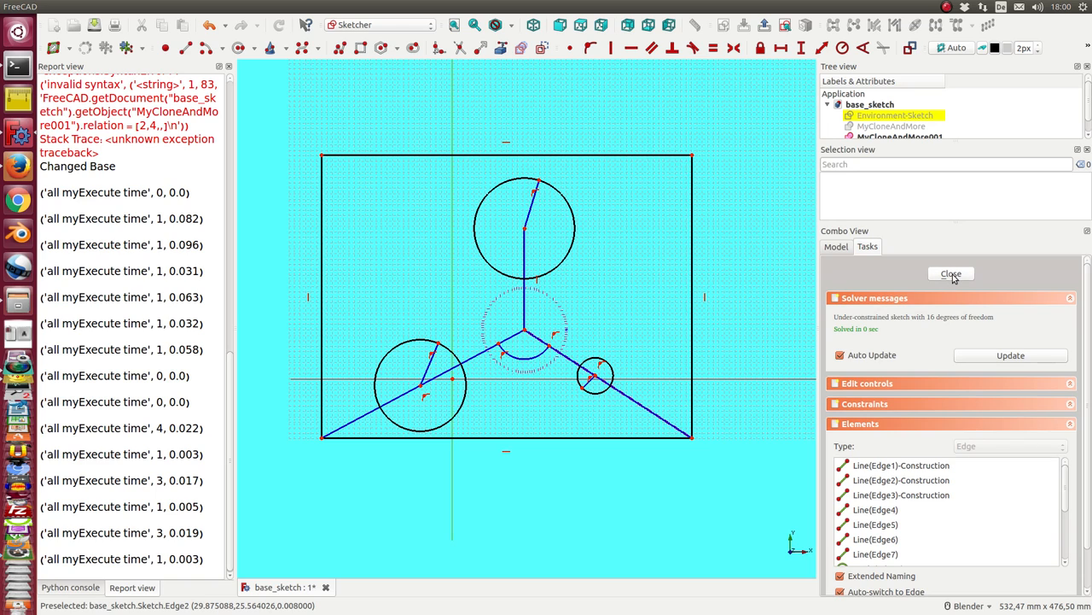
pyautogui.click(950, 273)
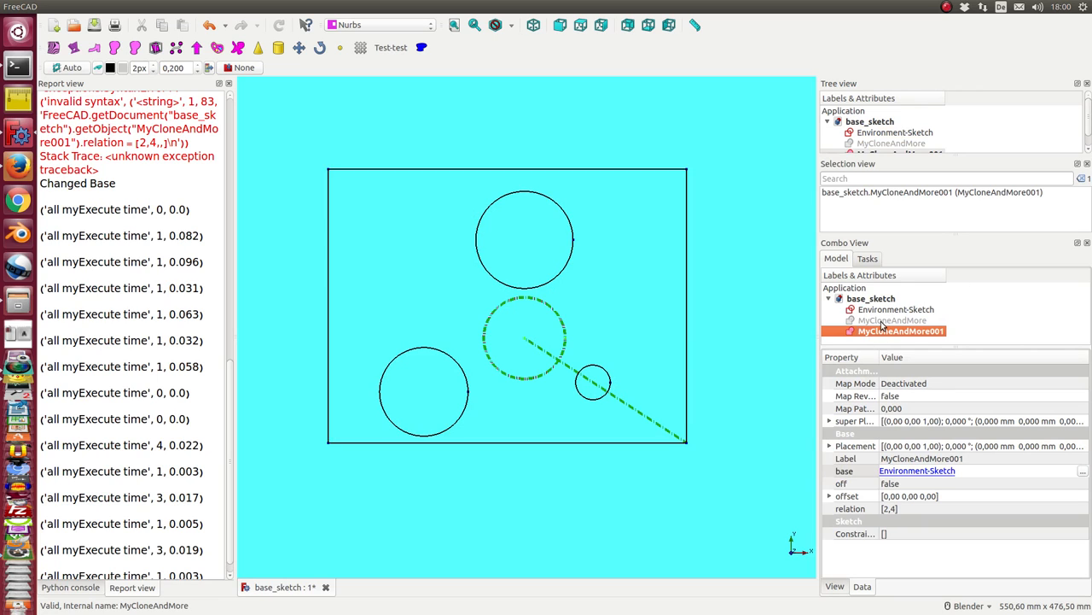
# Select the MyCloneAndMore sketch in the model tree to display it over Environment-Sketch.
pyautogui.click(893, 319)
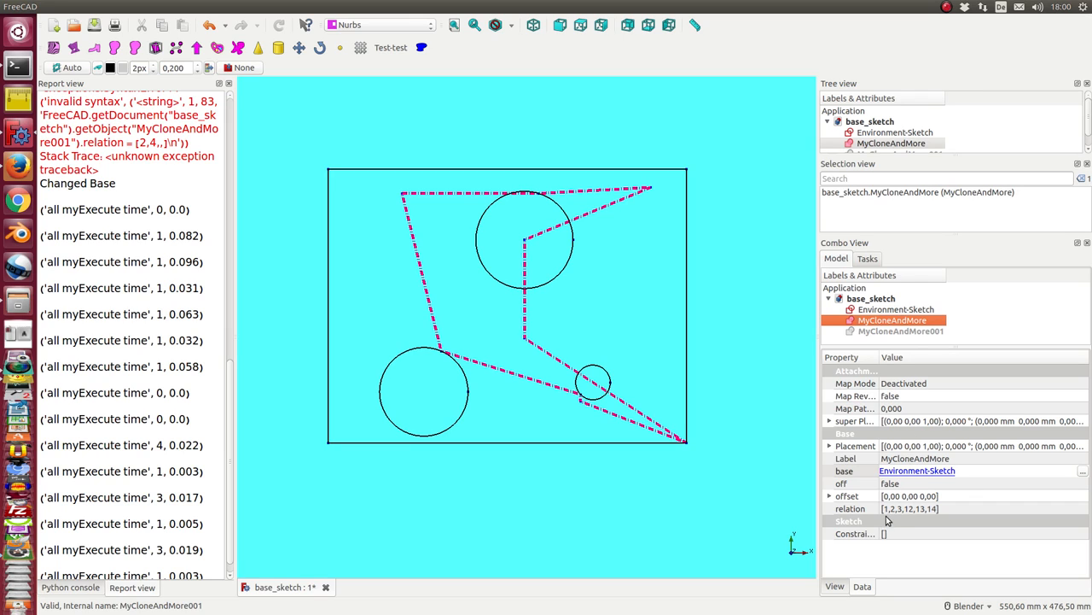
pyautogui.moveTo(899, 518)
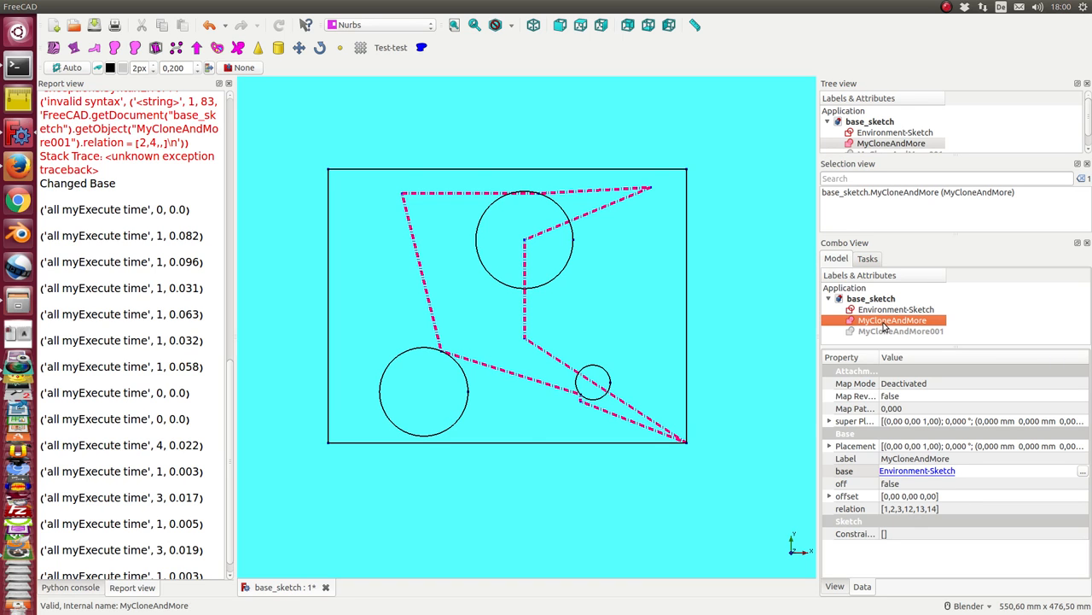
# Edit the MyCloneAndMore sketch, add line segments near its bottom, and close it.
pyautogui.doubleClick(891, 320)
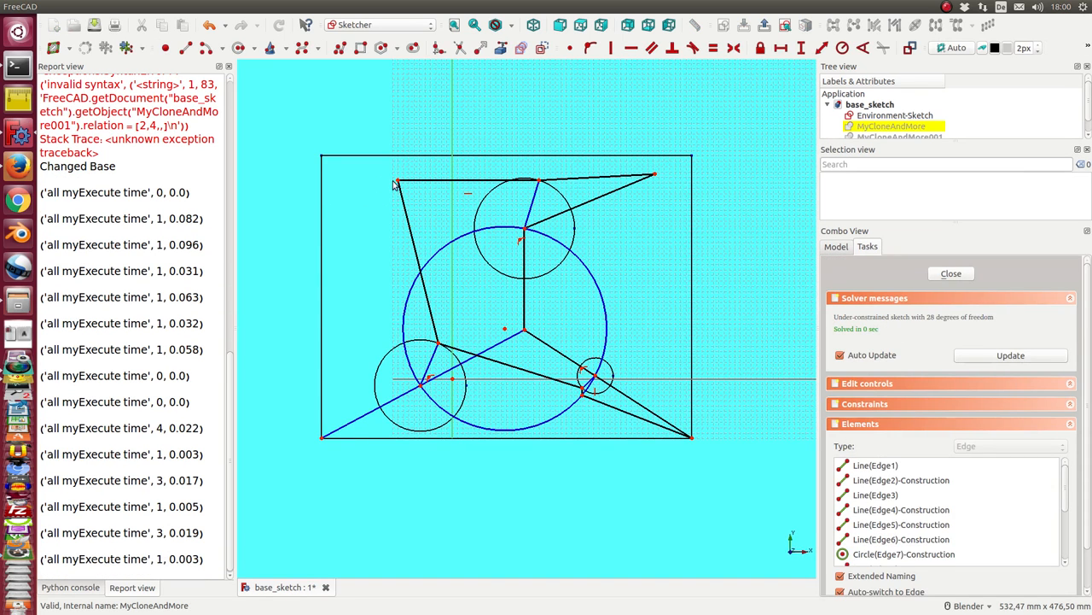
pyautogui.moveTo(405, 221)
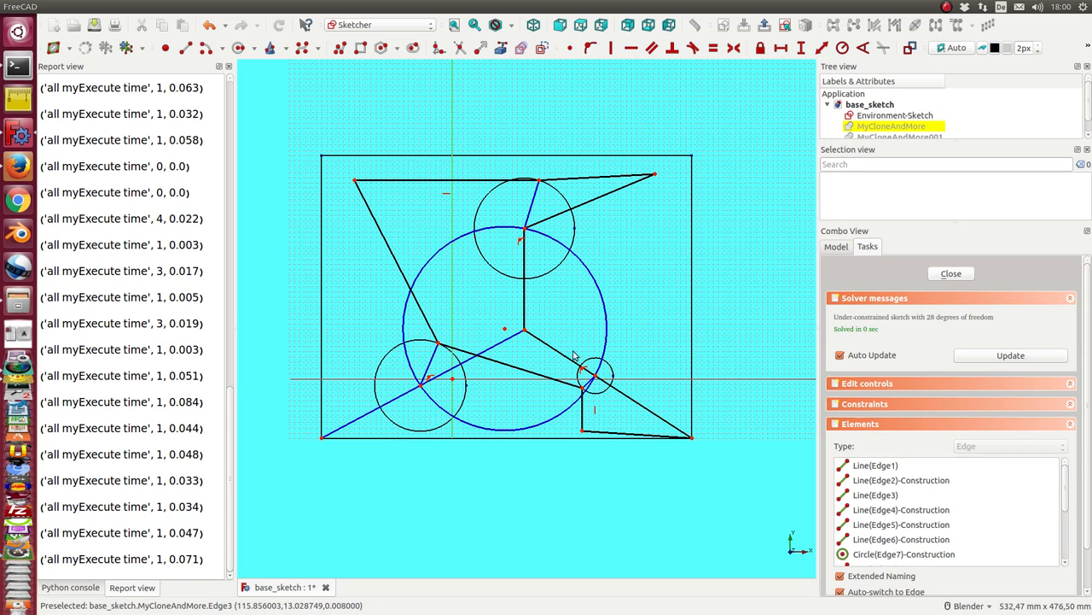
pyautogui.moveTo(918, 262)
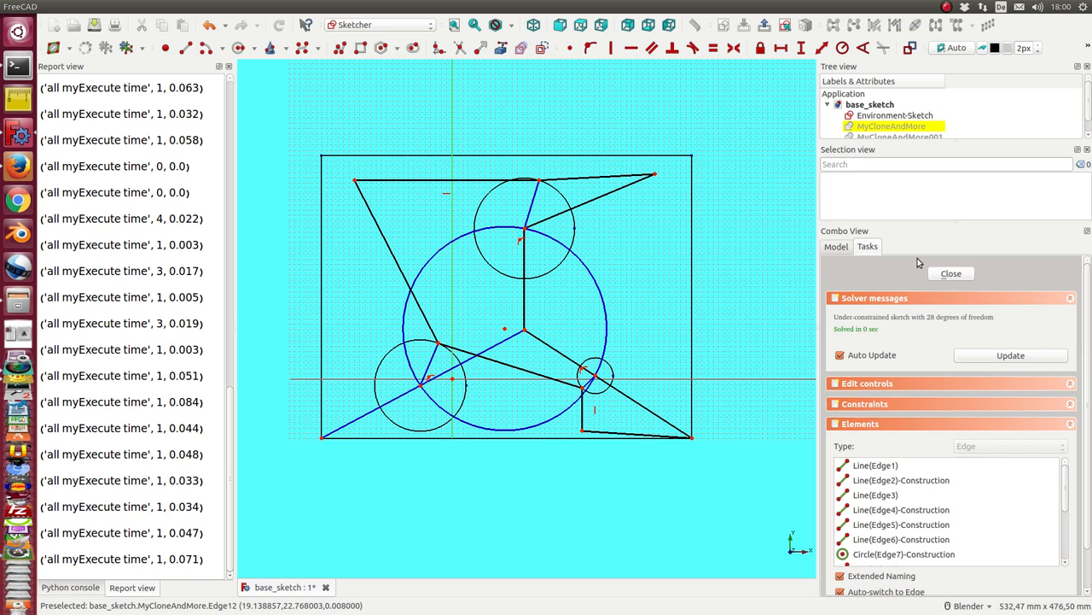
pyautogui.moveTo(951, 273)
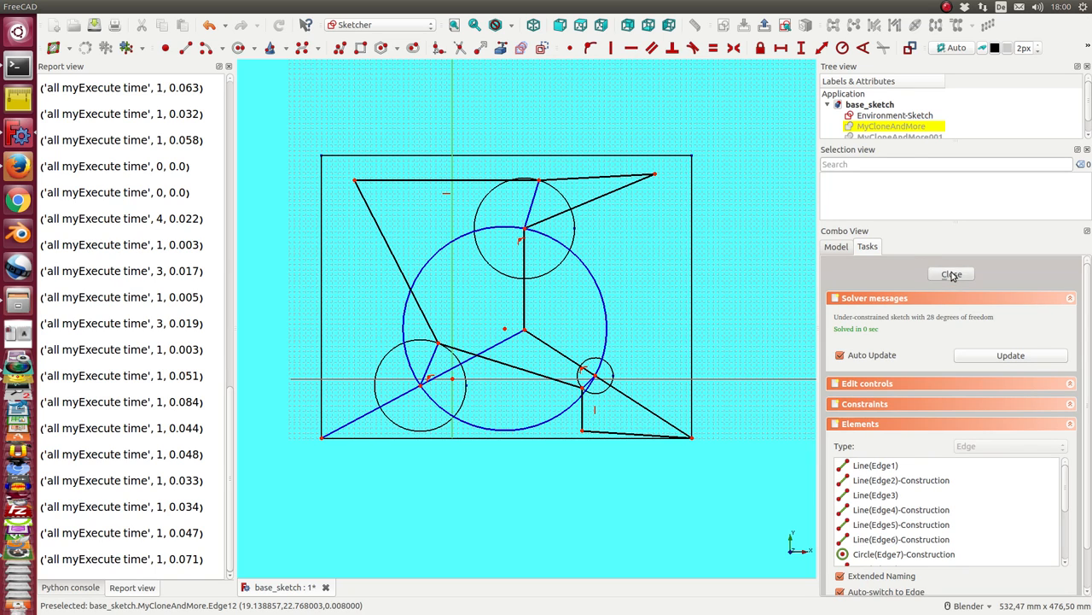
pyautogui.click(950, 274)
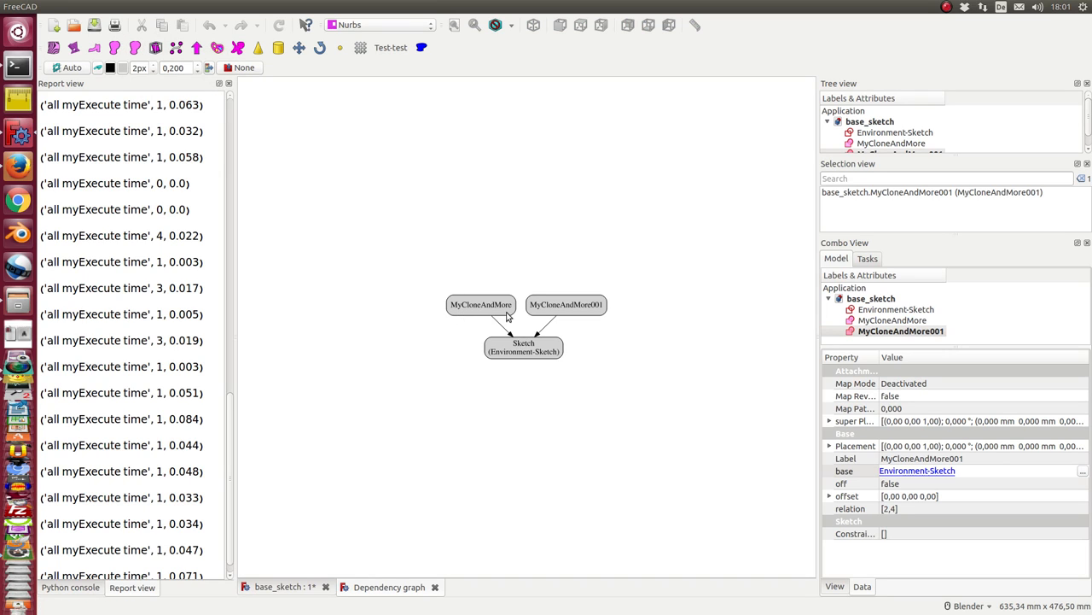
pyautogui.moveTo(470, 319)
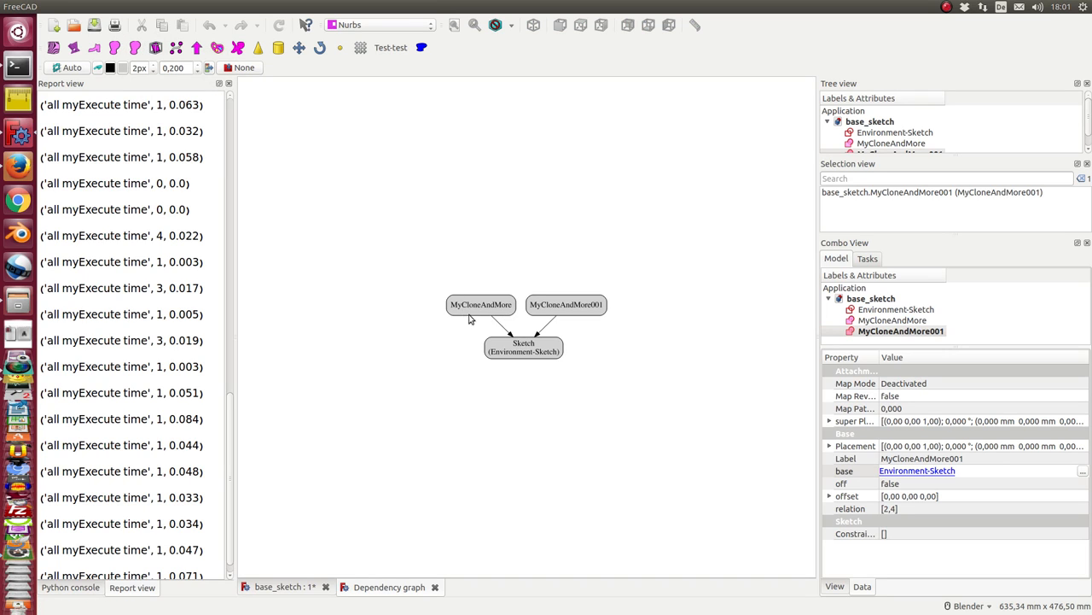
pyautogui.moveTo(513, 352)
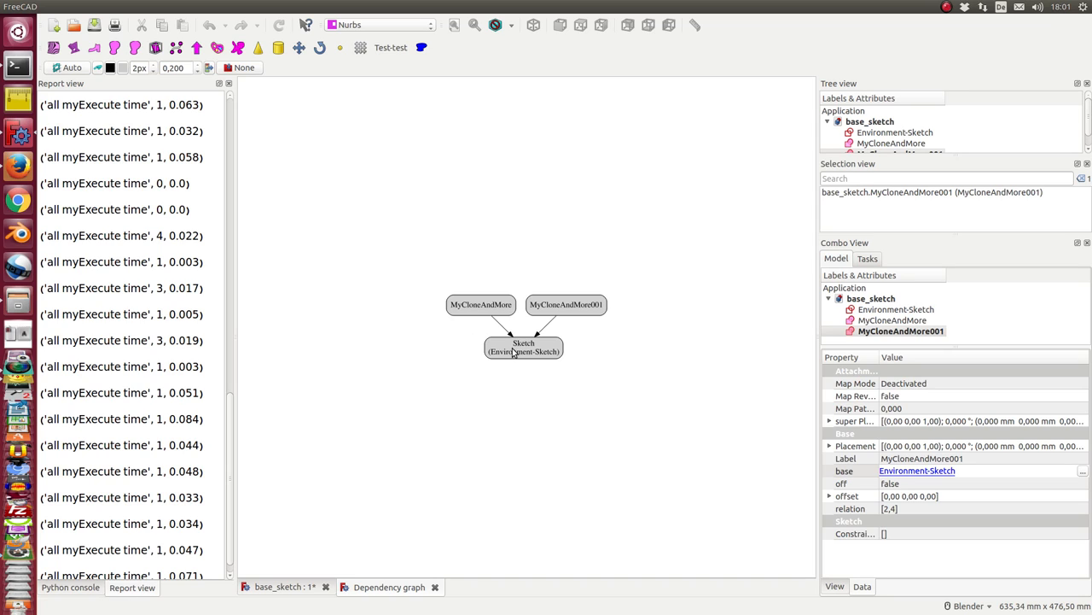
pyautogui.moveTo(518, 356)
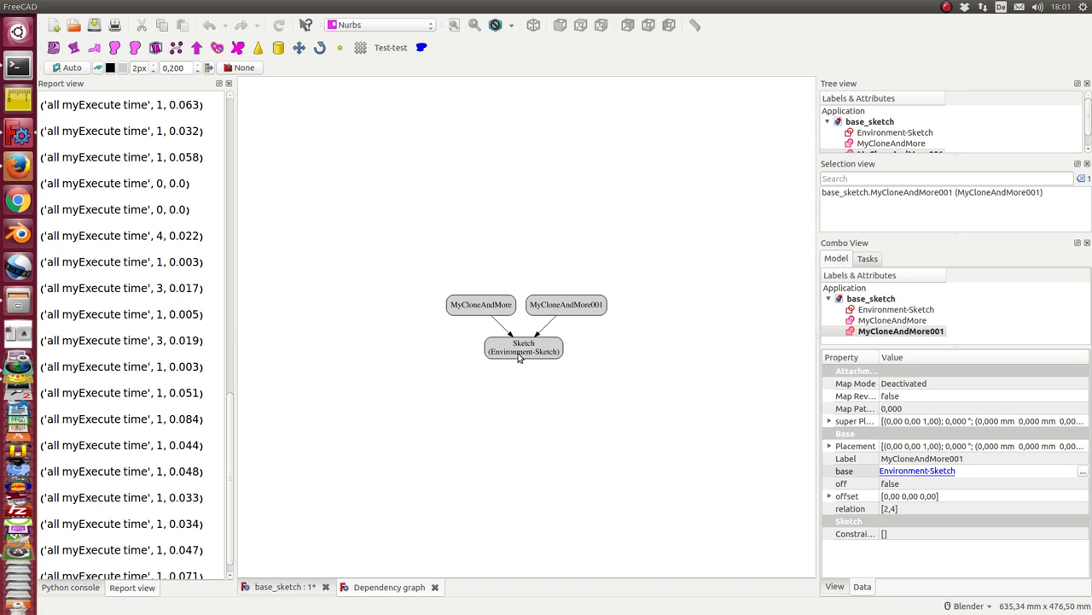
pyautogui.moveTo(483, 310)
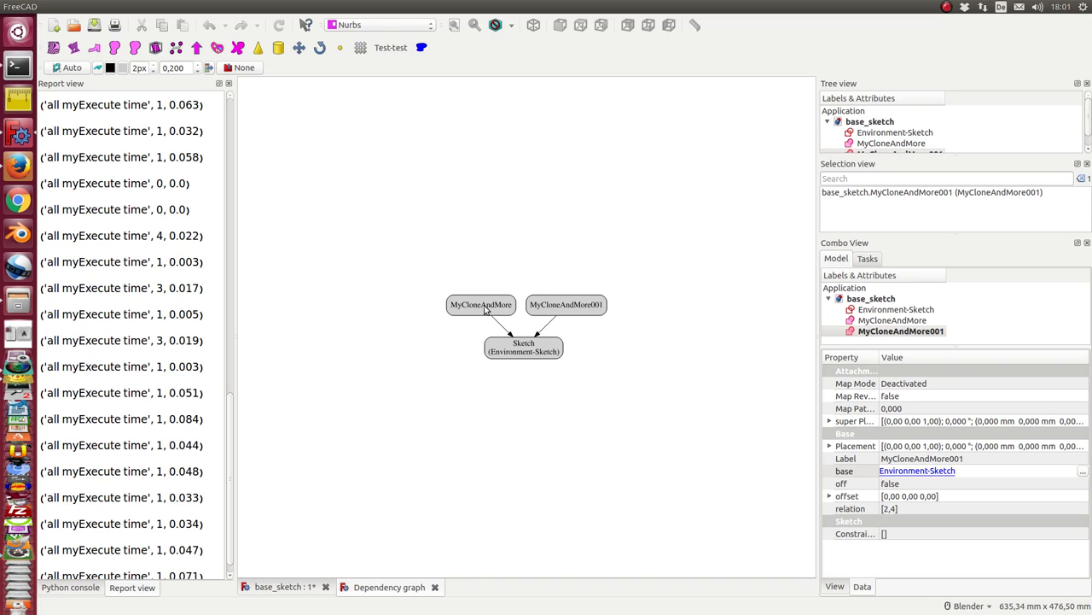
pyautogui.moveTo(477, 314)
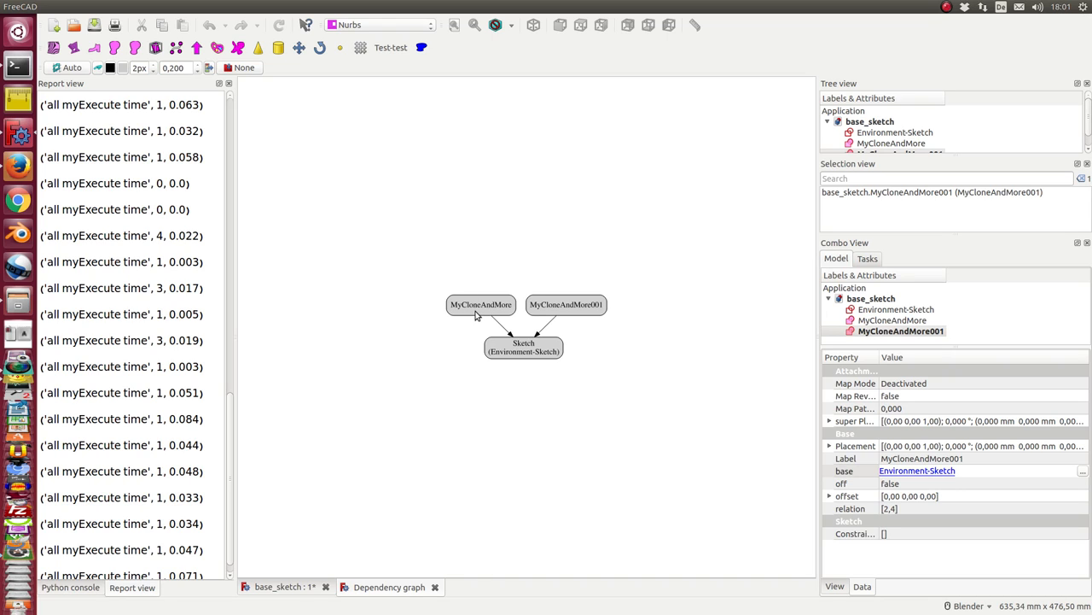
pyautogui.moveTo(522, 363)
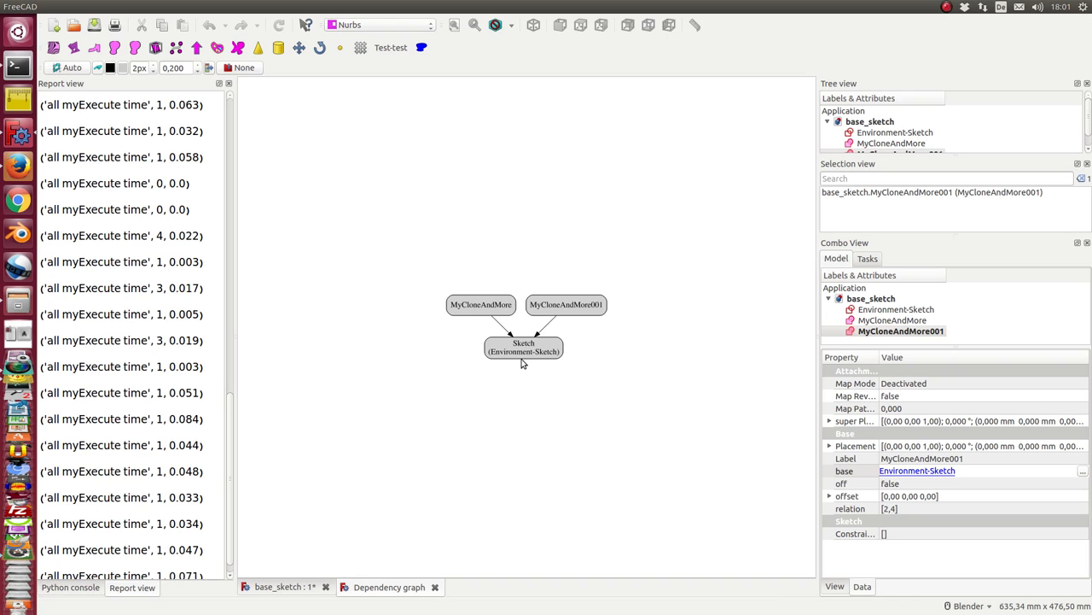
pyautogui.moveTo(468, 314)
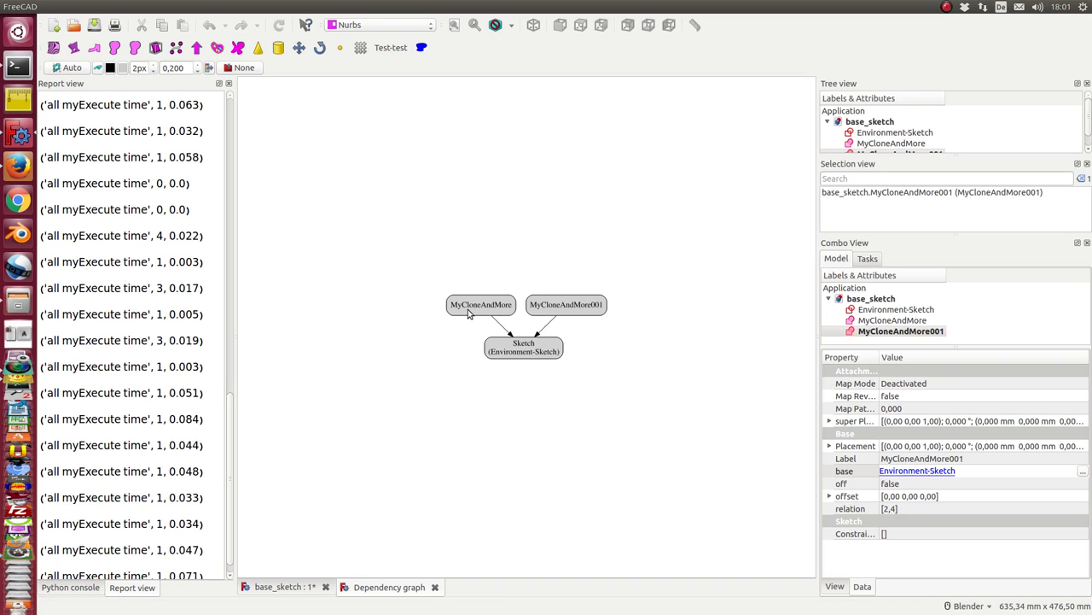
pyautogui.moveTo(472, 318)
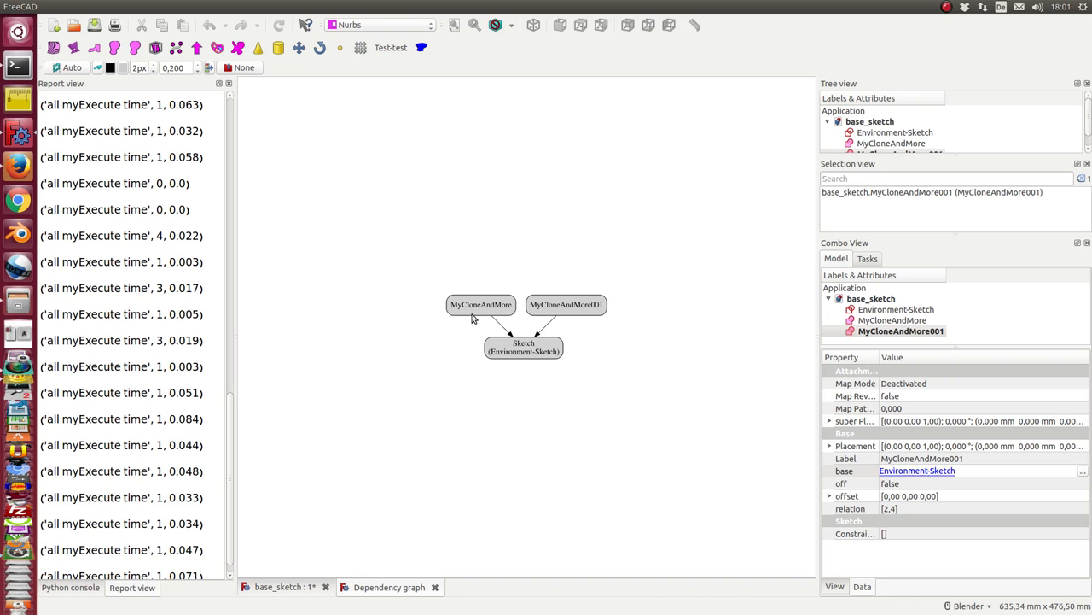
pyautogui.moveTo(497, 292)
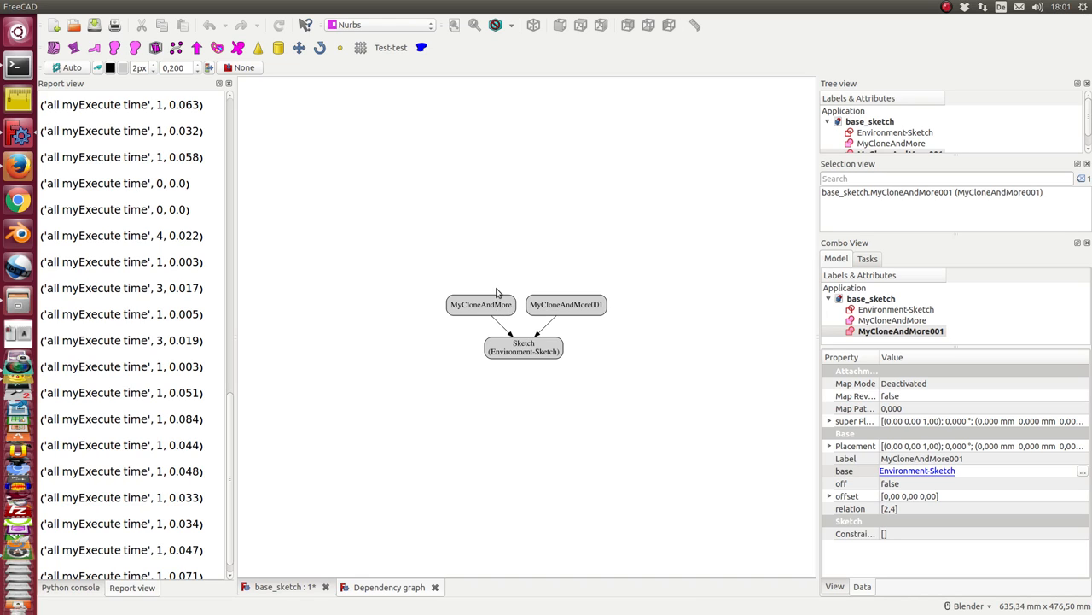
pyautogui.moveTo(511, 318)
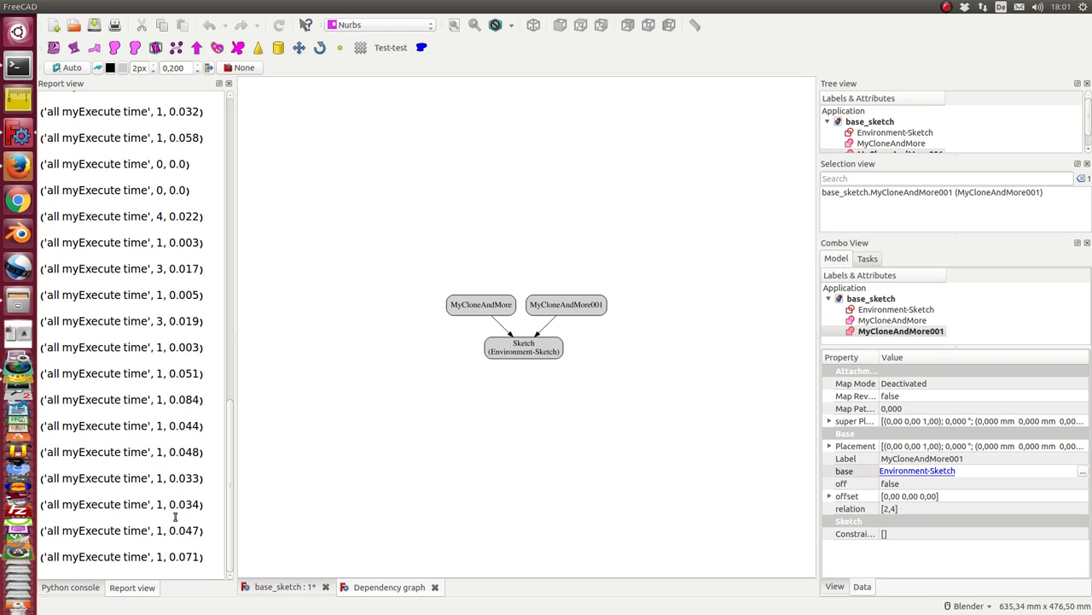
pyautogui.moveTo(179, 267)
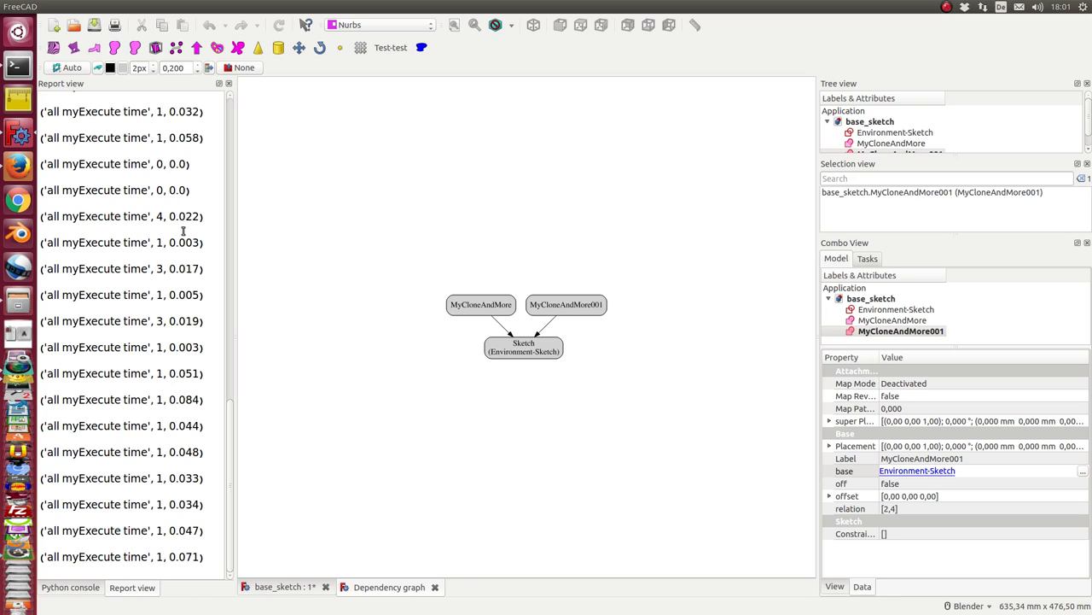
pyautogui.moveTo(196, 256)
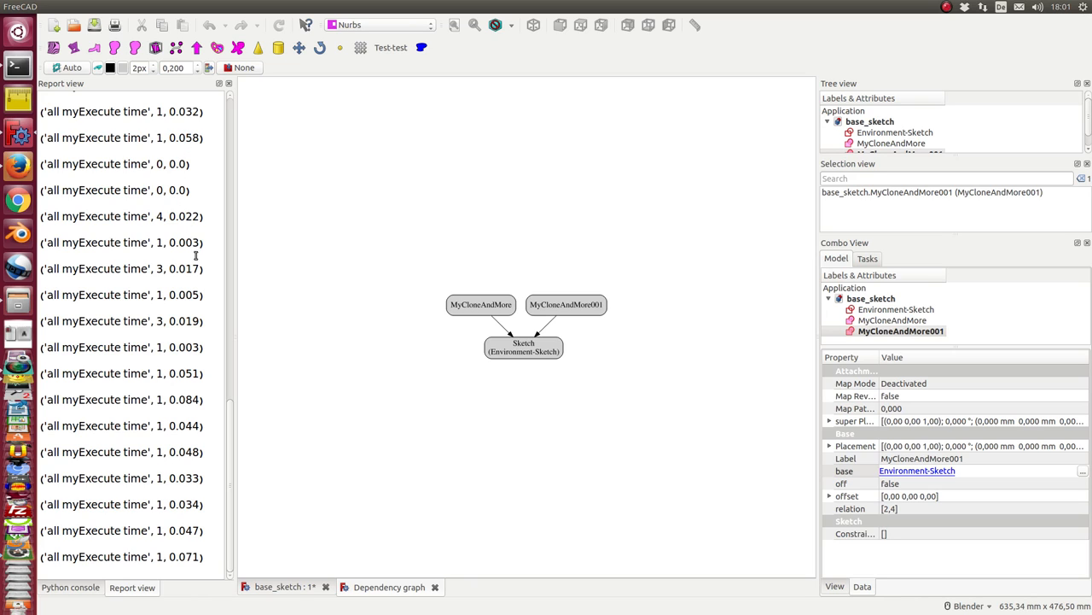